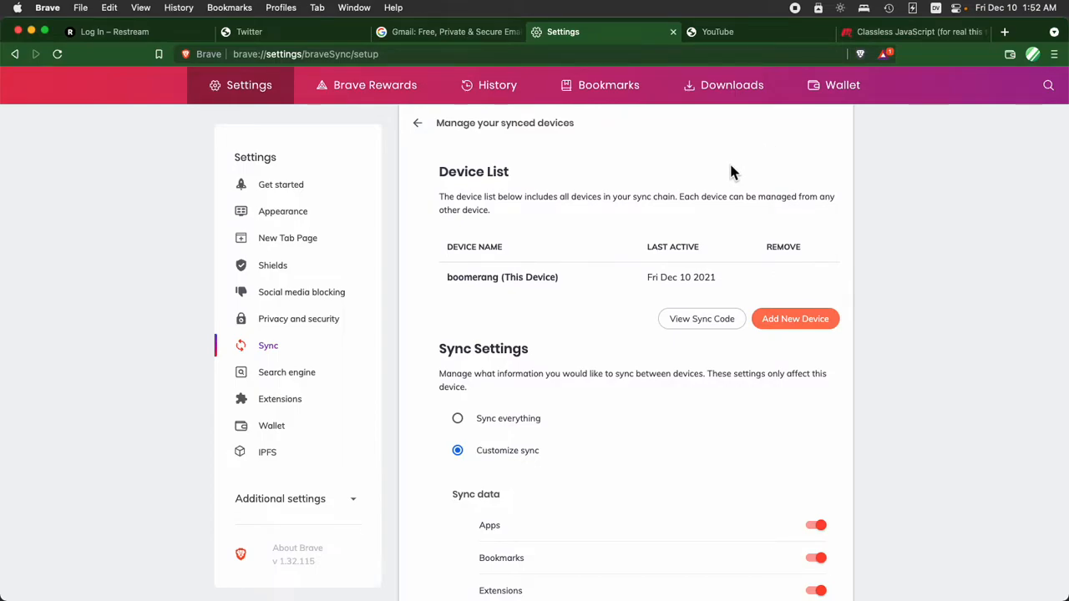
{"action": "mouse_move", "coordinate": [721, 157]}
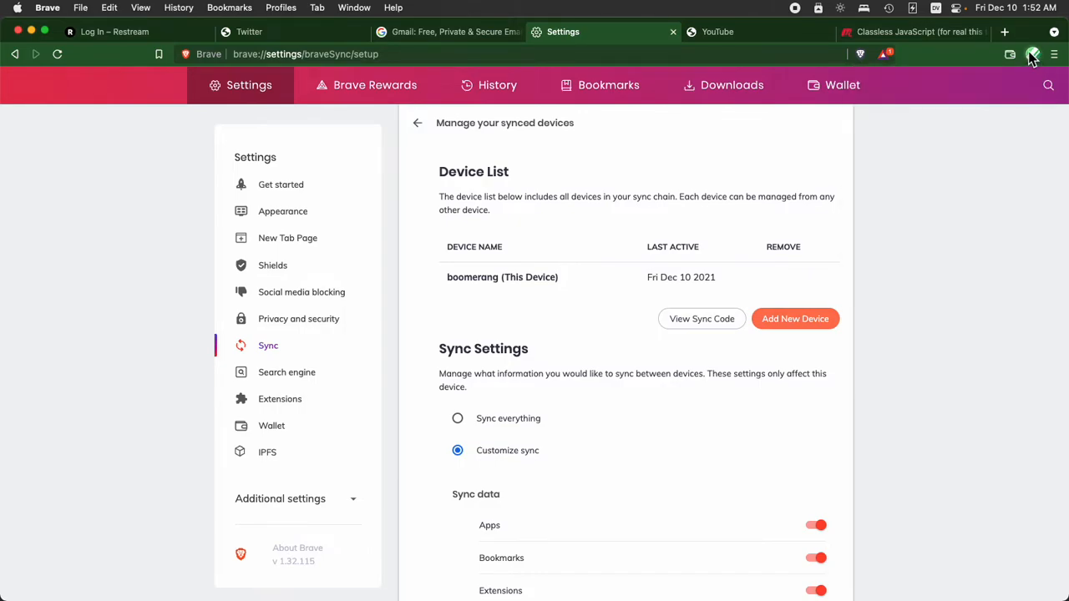
- Leave the Utah Node.js profile by switching to another profile from the toolbar avatar menu
{"action": "left_click", "coordinate": [1033, 54]}
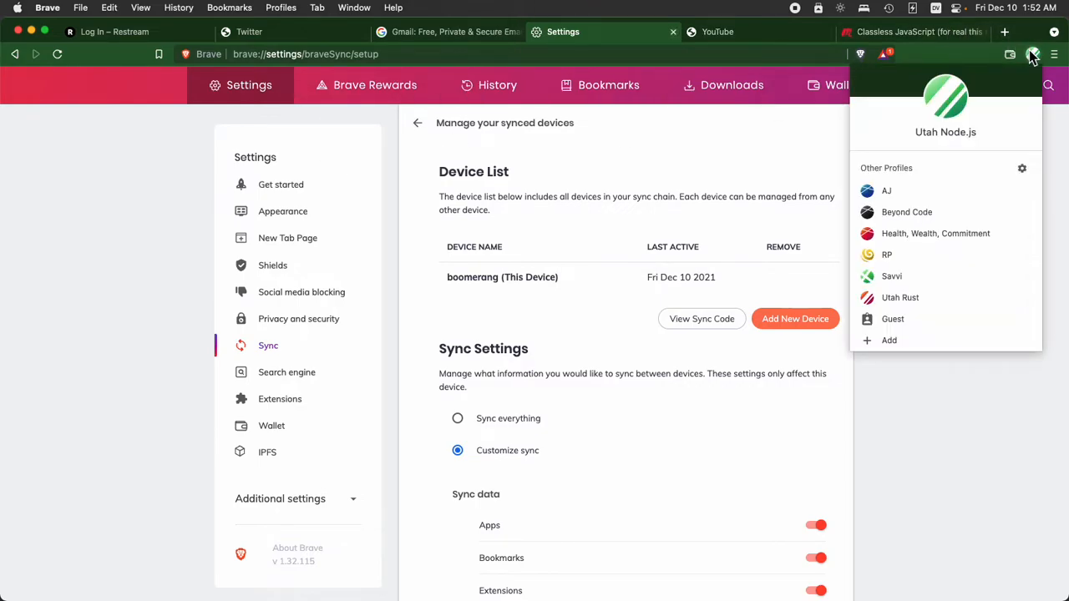
{"action": "left_click", "coordinate": [1033, 54]}
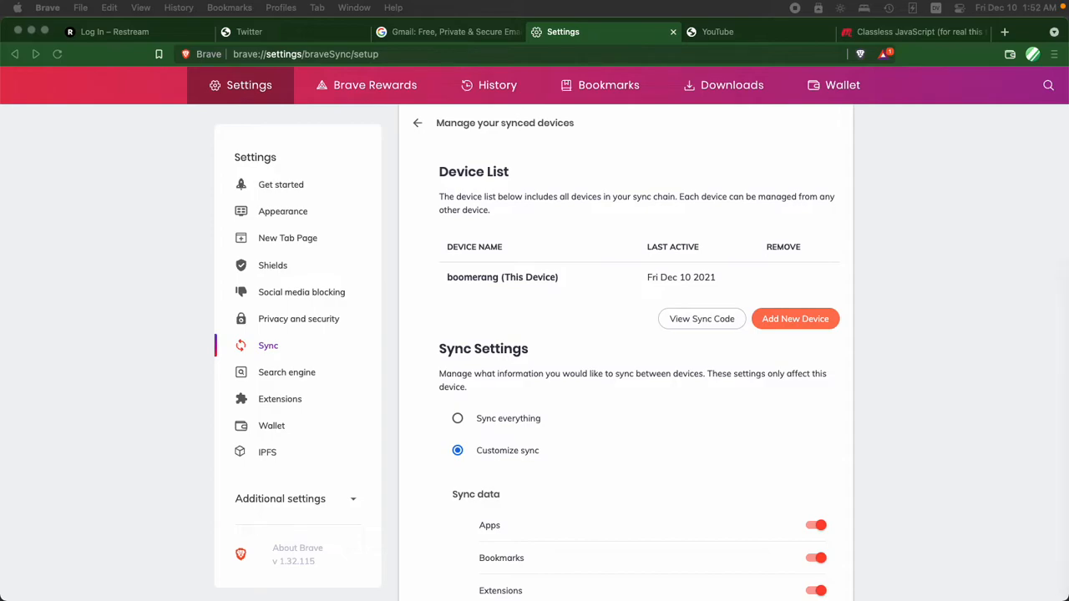
{"action": "mouse_move", "coordinate": [1001, 73]}
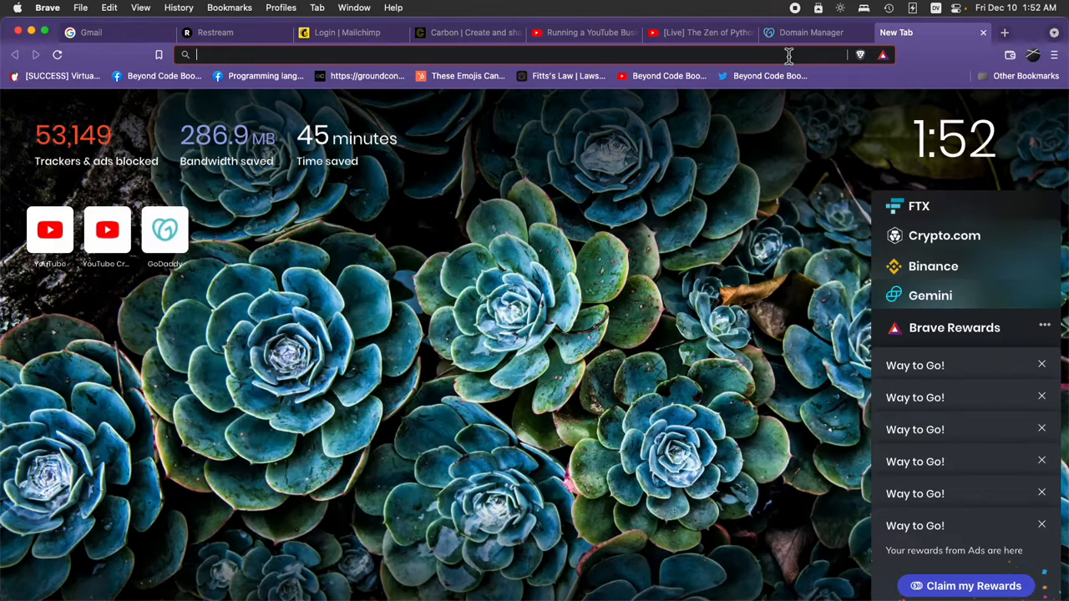
- Reset this profile's settings to defaults through brave://settings, confirming the Reset settings dialog
{"action": "type", "text": "brave://settings"}
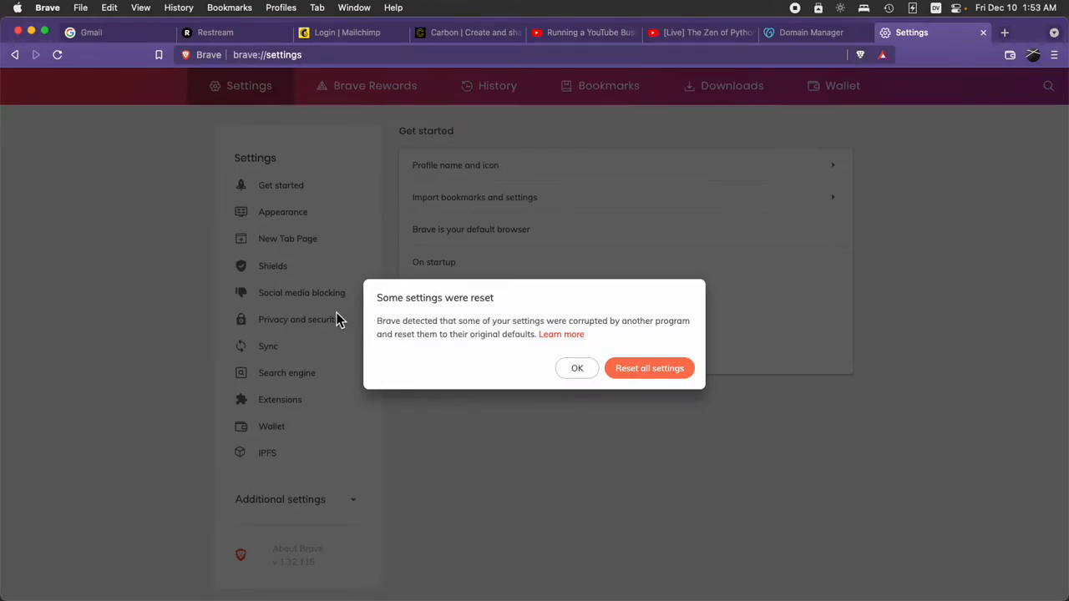
{"action": "mouse_move", "coordinate": [535, 313]}
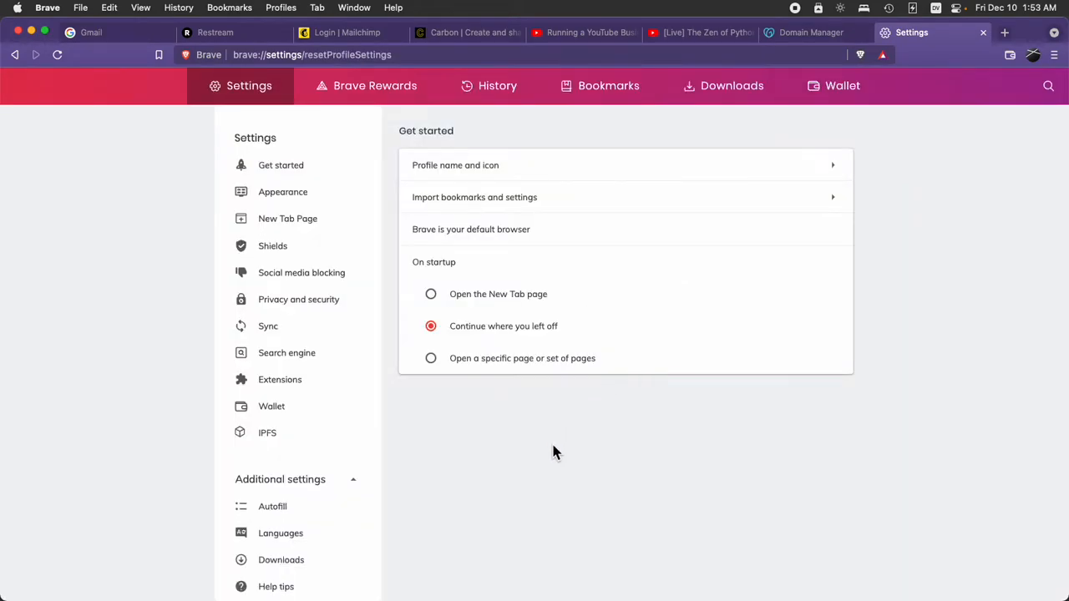
{"action": "left_click", "coordinate": [493, 164]}
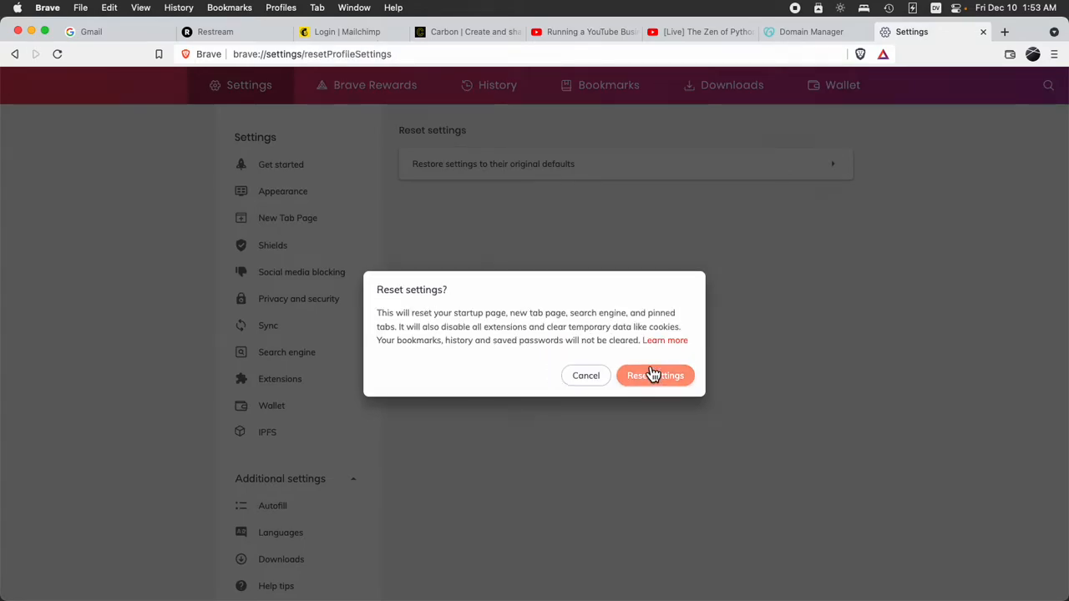
{"action": "left_click", "coordinate": [654, 374]}
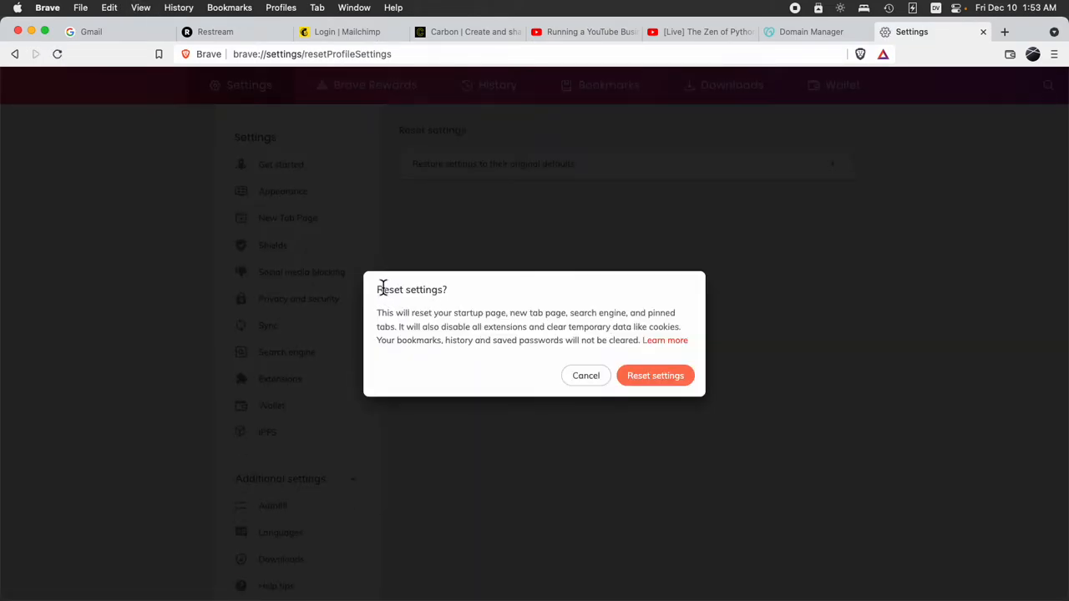
{"action": "left_click", "coordinate": [655, 375]}
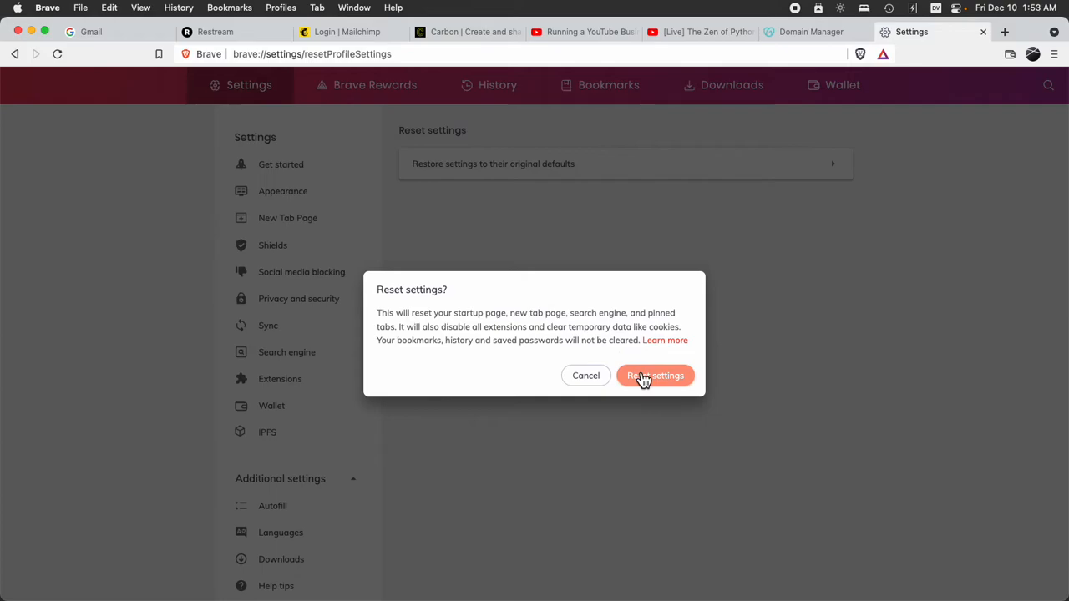
{"action": "left_click", "coordinate": [655, 375]}
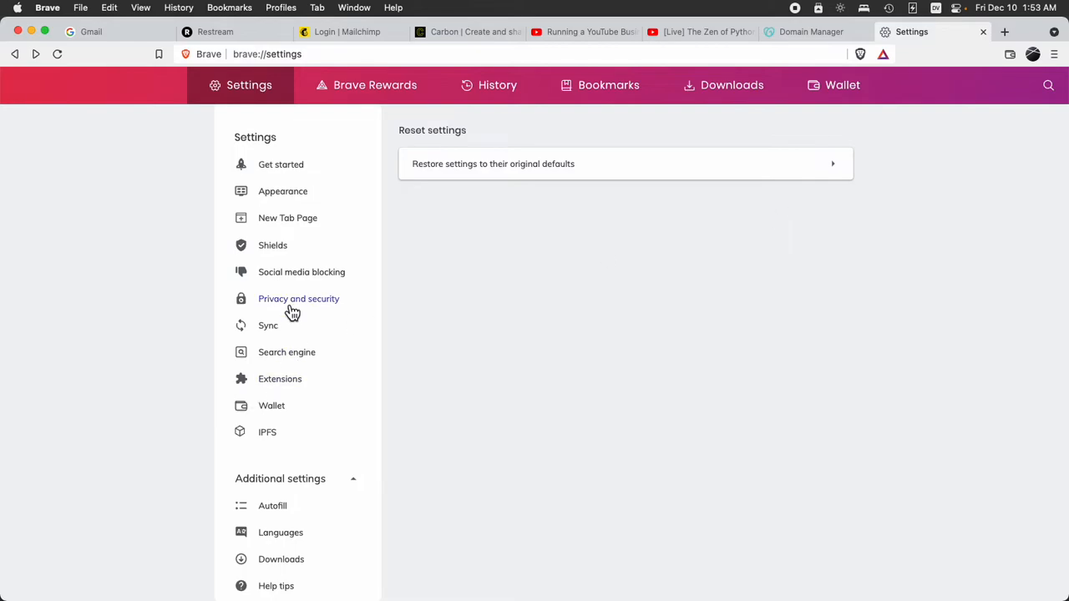
- Review the synced devices on the Sync page, then open brave://sync-internals in a new tab
{"action": "left_click", "coordinate": [268, 325]}
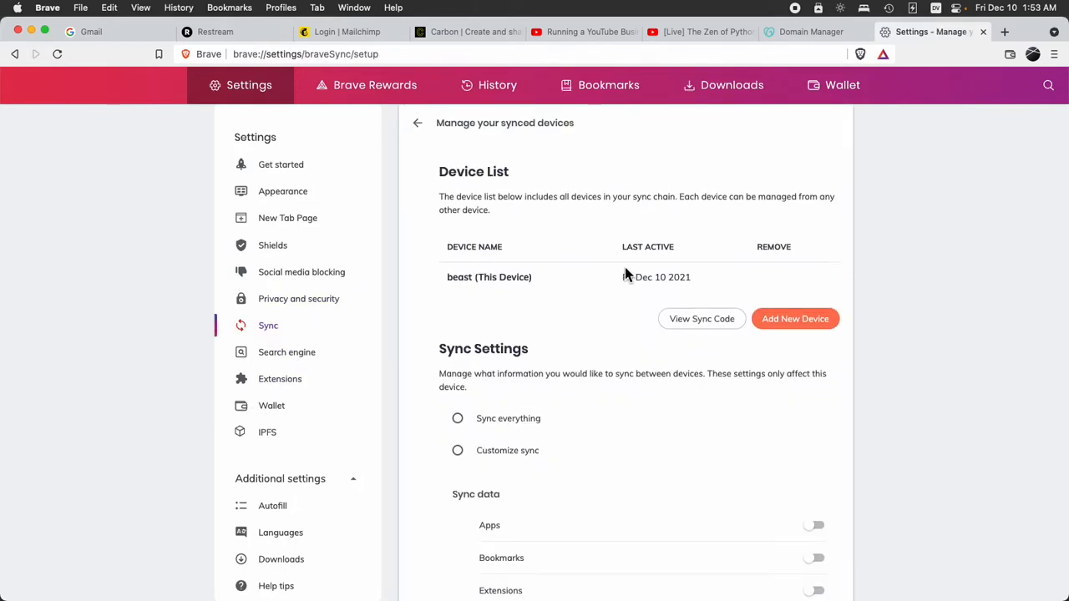
{"action": "scroll", "scroll_direction": "down", "scroll_amount": 3}
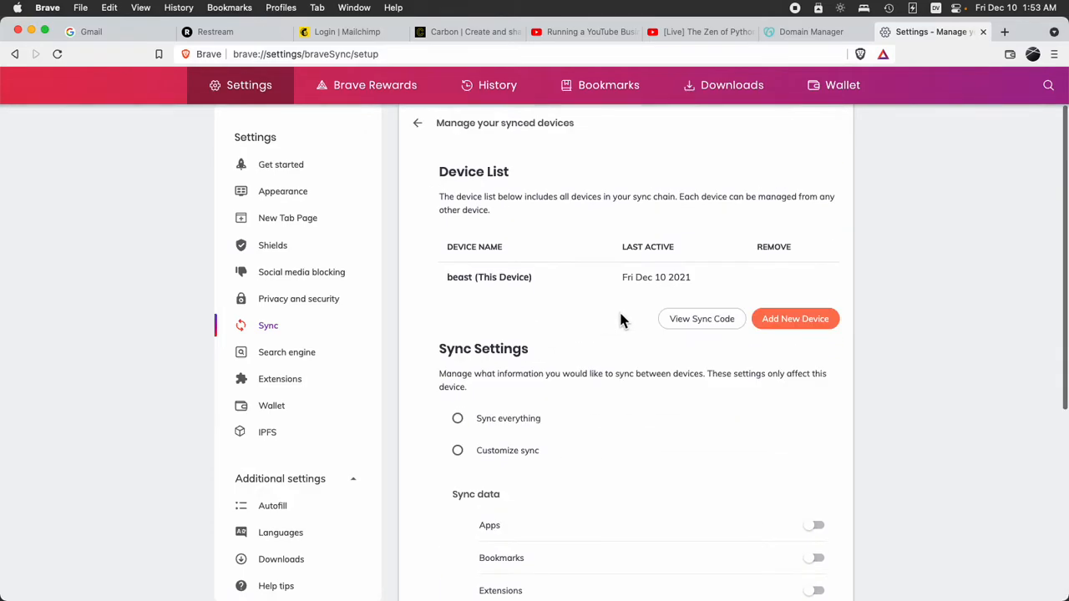
{"action": "left_click", "coordinate": [416, 123]}
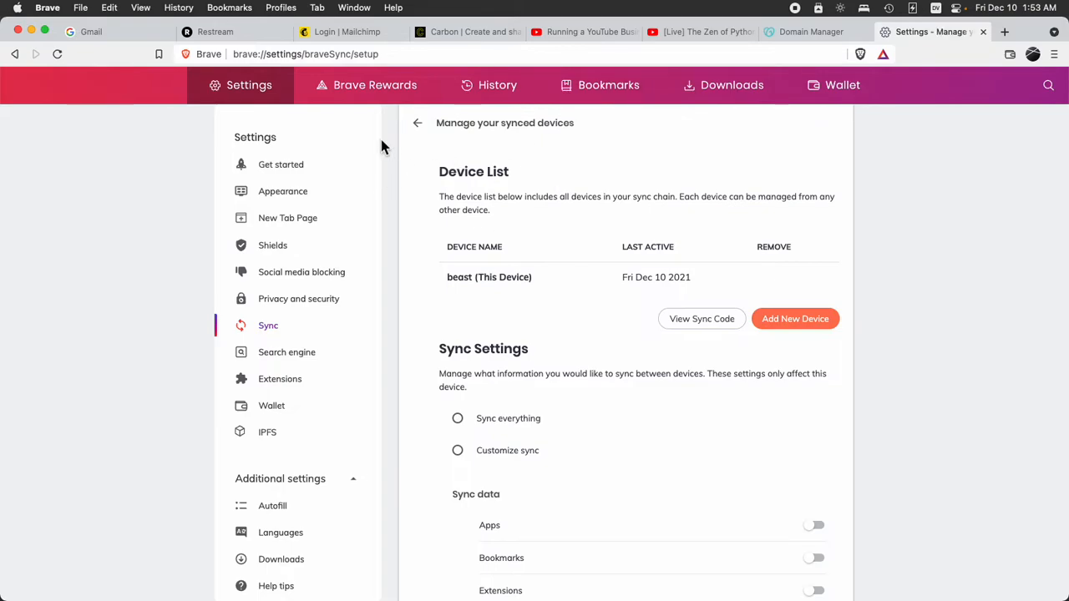
{"action": "left_click", "coordinate": [417, 123]}
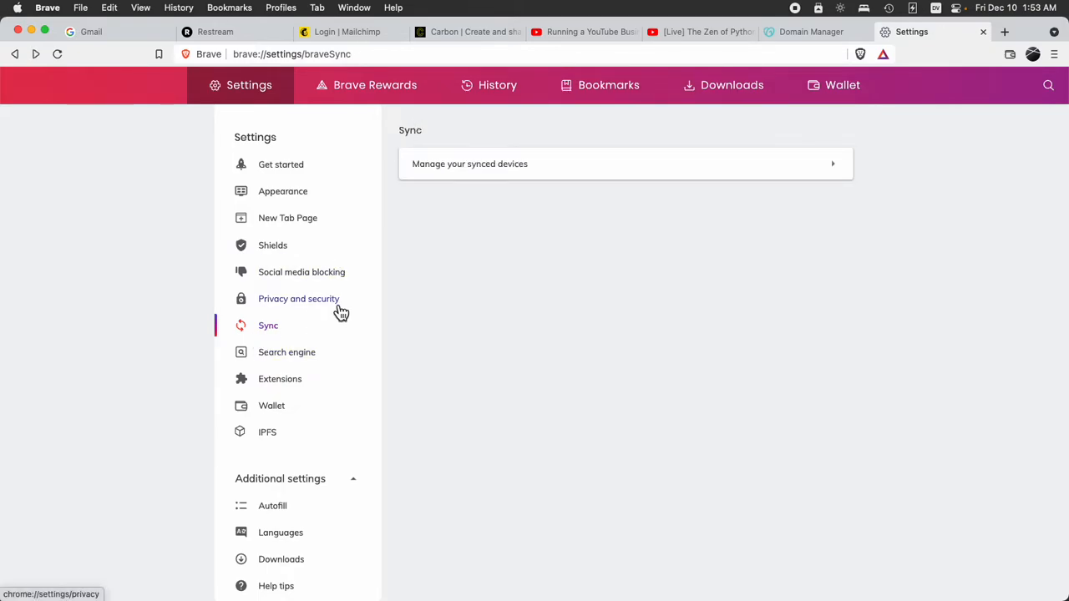
{"action": "left_click", "coordinate": [1005, 31]}
{"action": "type", "text": "brave://sync-internals"}
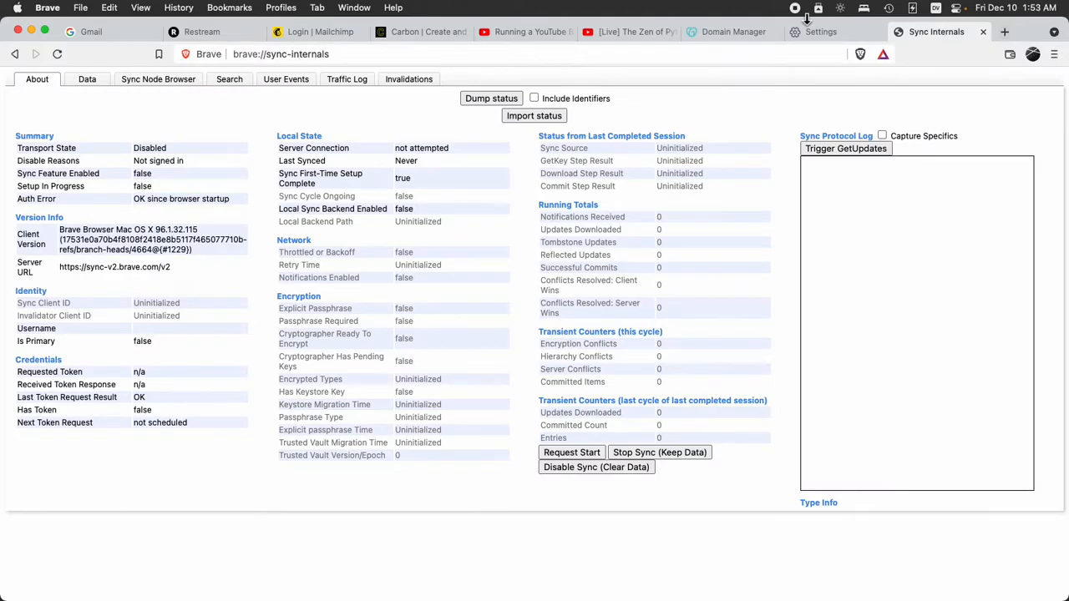
{"action": "mouse_move", "coordinate": [864, 74]}
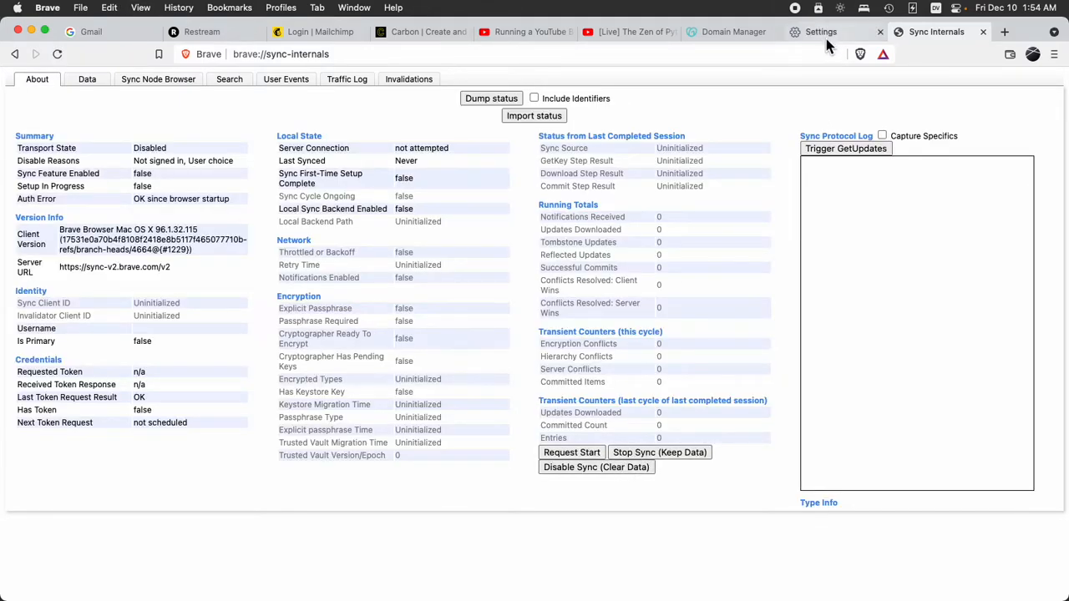
- Accept the corrupted-settings reset on the Settings tab, then Disable Sync (Clear Data) in sync-internals
{"action": "left_click", "coordinate": [821, 32]}
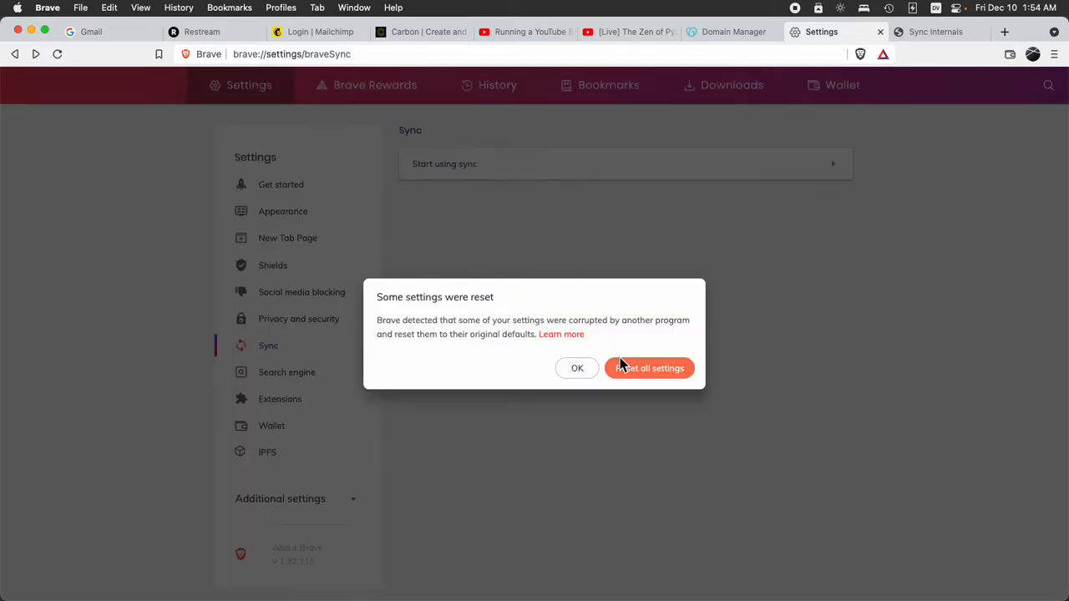
{"action": "left_click", "coordinate": [649, 368]}
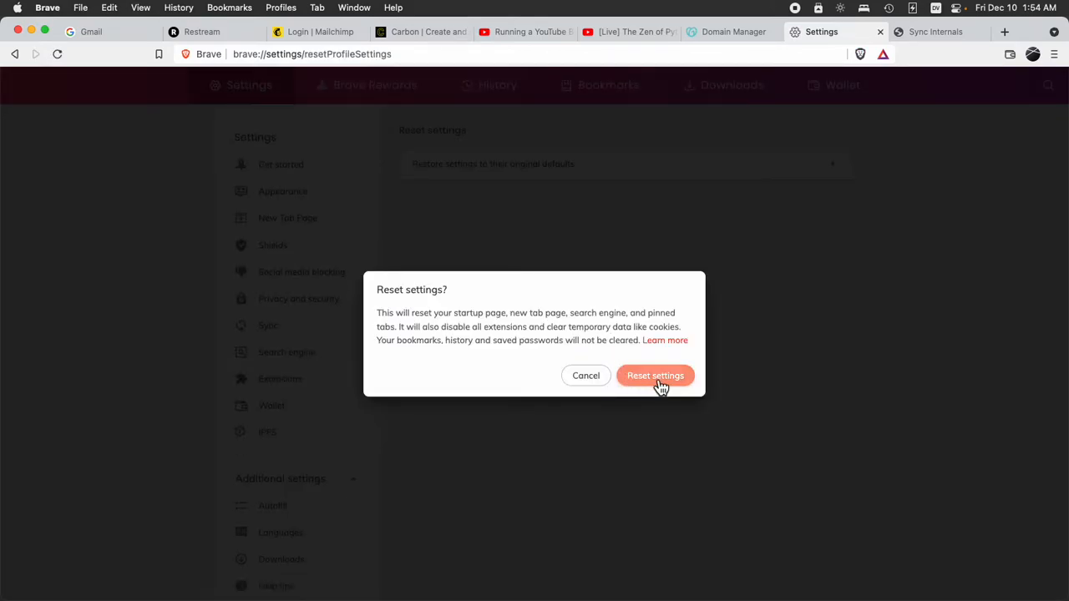
{"action": "left_click", "coordinate": [654, 375]}
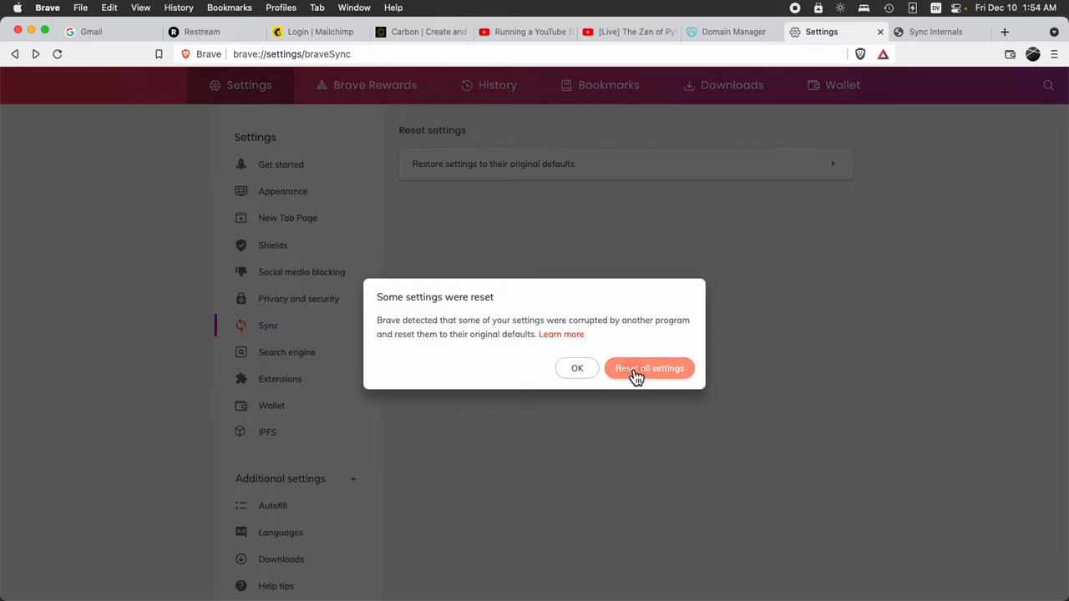
{"action": "left_click", "coordinate": [649, 368]}
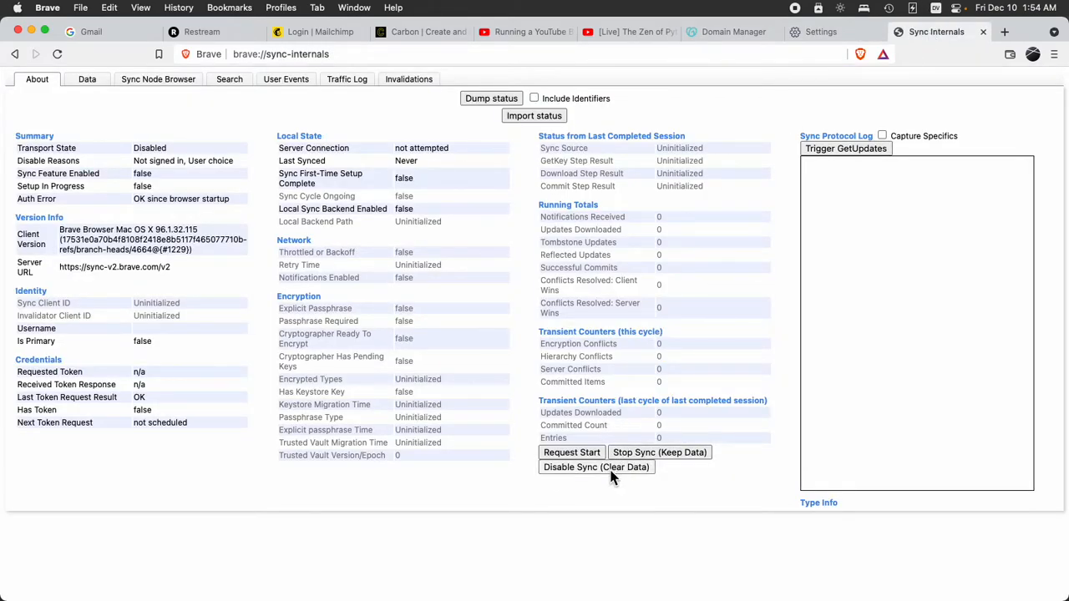
{"action": "left_click", "coordinate": [820, 32]}
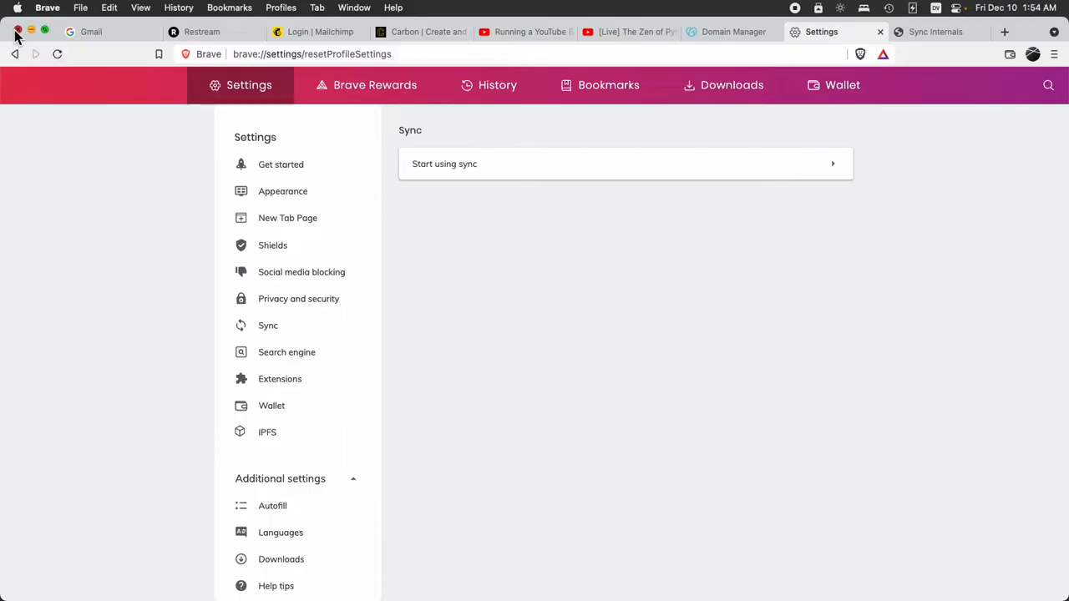
- Close the Reset settings confirmation and go to Sync settings to start using sync
{"action": "left_click", "coordinate": [18, 31]}
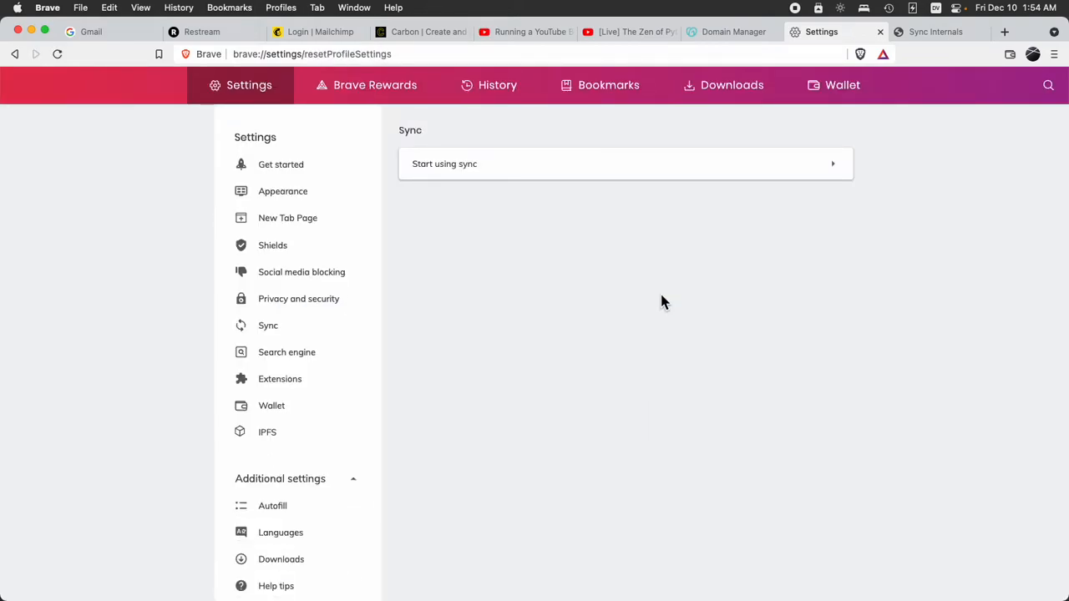
{"action": "mouse_move", "coordinate": [478, 175]}
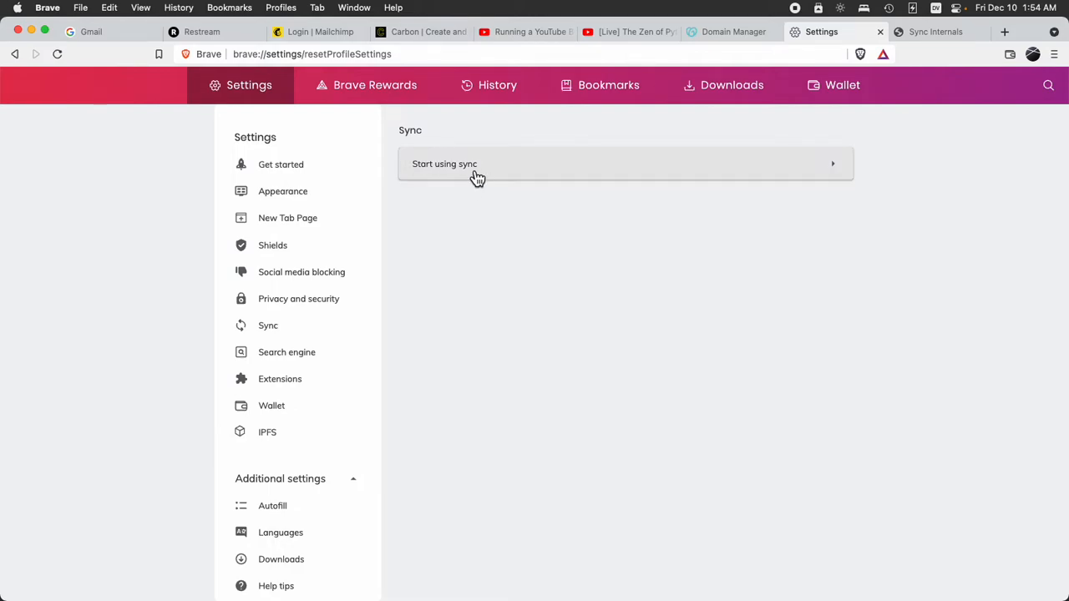
{"action": "mouse_move", "coordinate": [458, 175]}
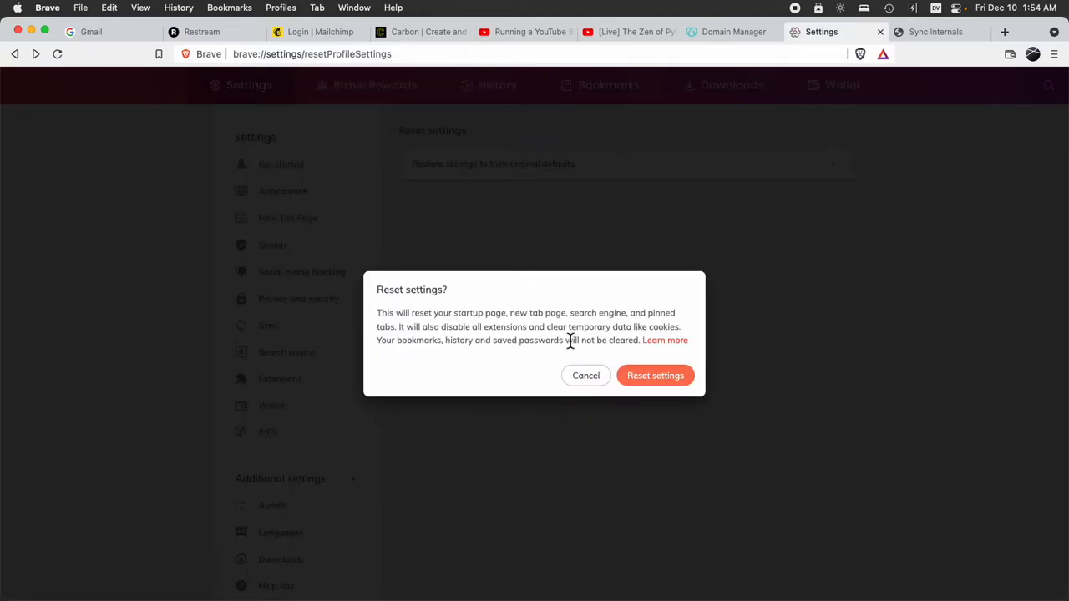
{"action": "left_click", "coordinate": [655, 375]}
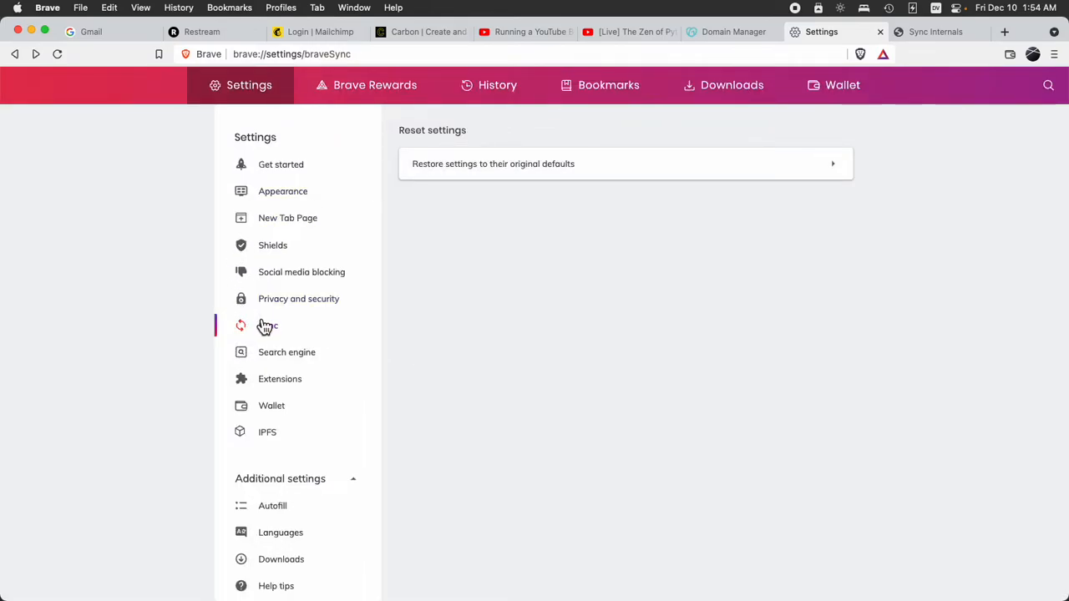
{"action": "left_click", "coordinate": [268, 325]}
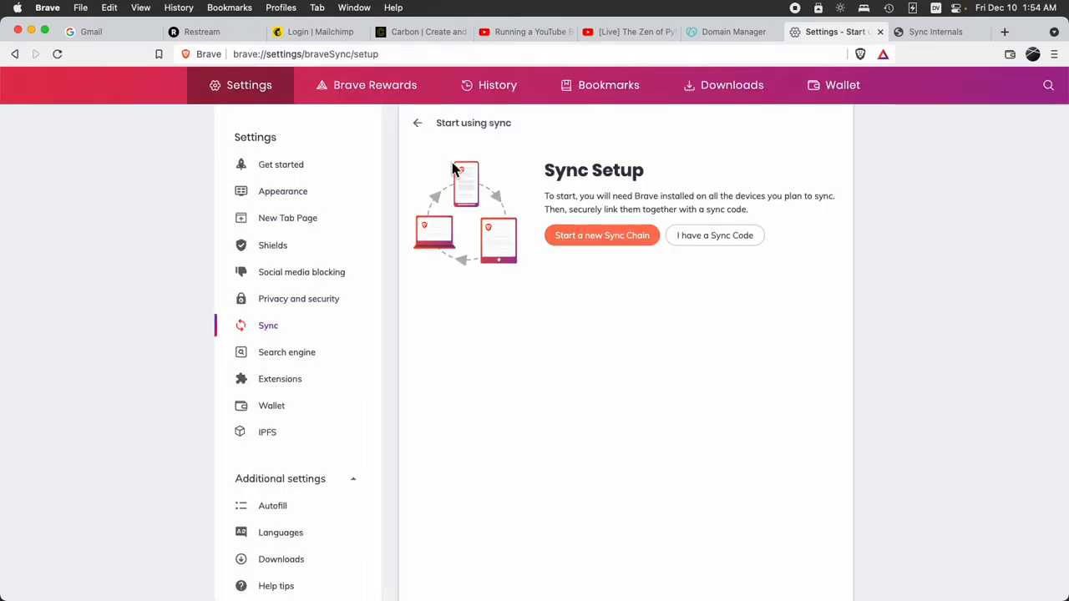
- Choose 'I have a Sync Code' to join a chain, then check the sync-internals tab
{"action": "left_click", "coordinate": [714, 235]}
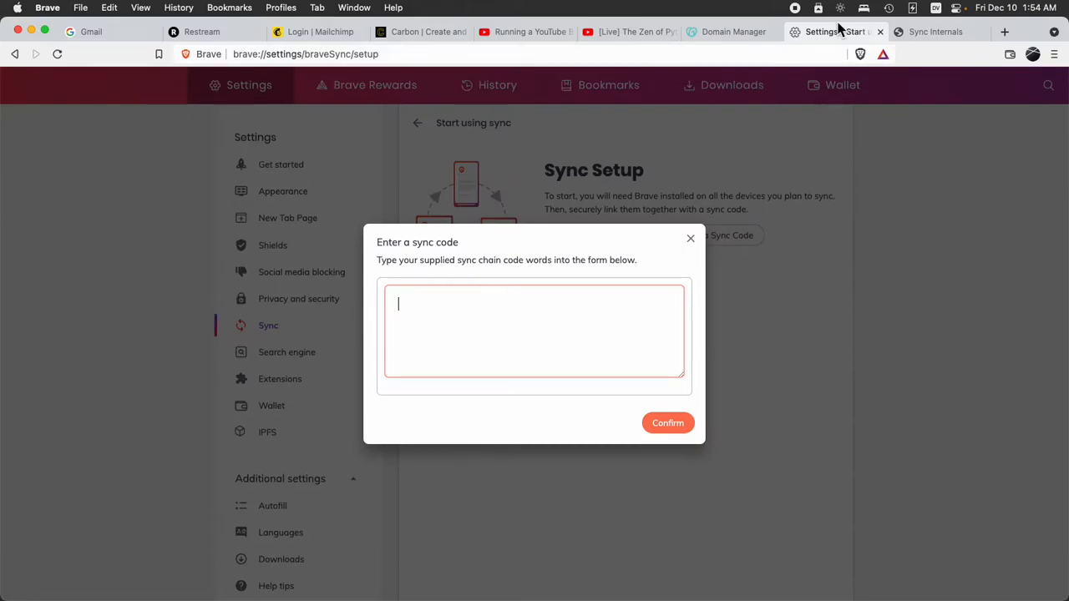
{"action": "left_click", "coordinate": [934, 32]}
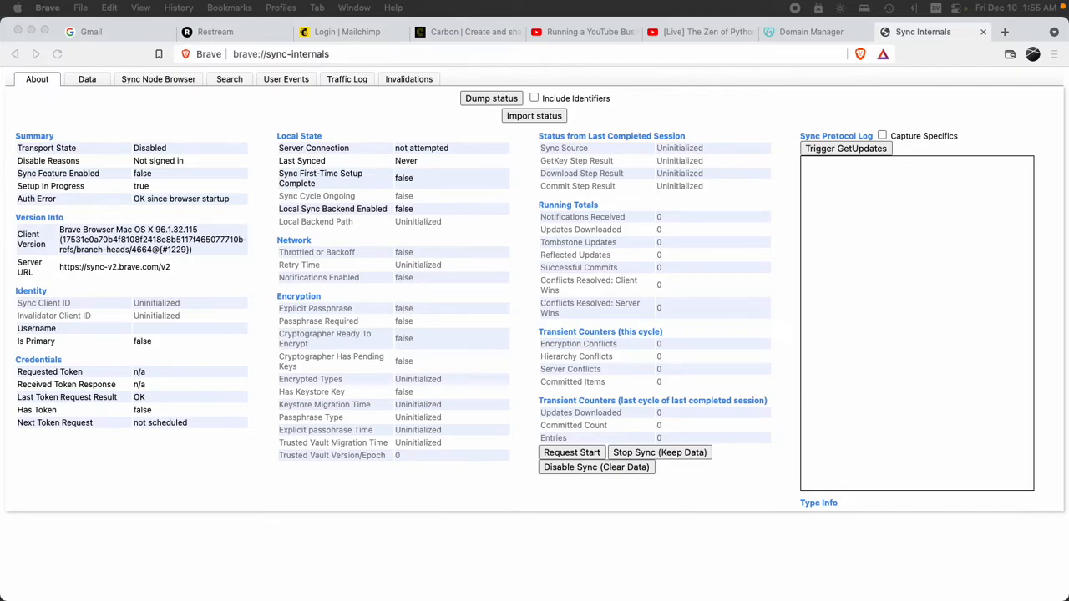
- Dismiss the 'Some settings were reset' warning and return to the sync-internals tab
{"action": "left_click", "coordinate": [845, 148]}
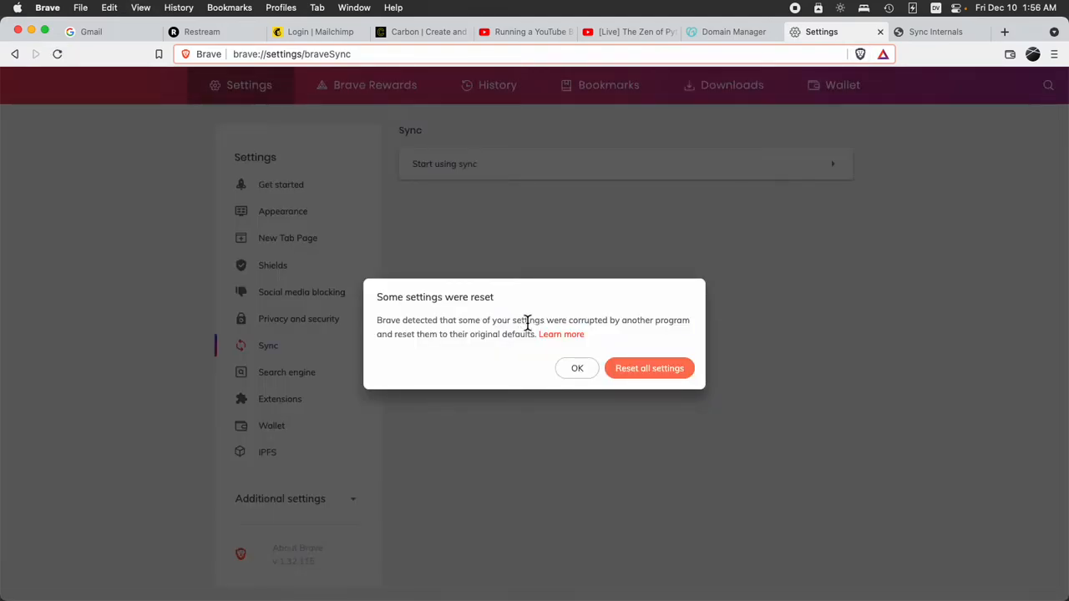
{"action": "left_click", "coordinate": [576, 368]}
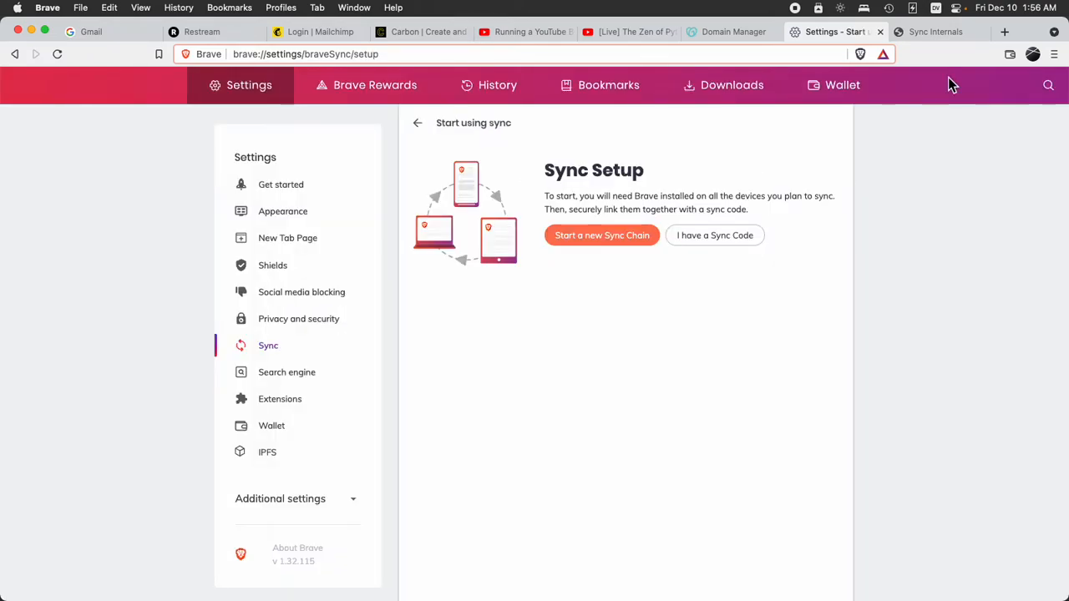
{"action": "left_click", "coordinate": [935, 32]}
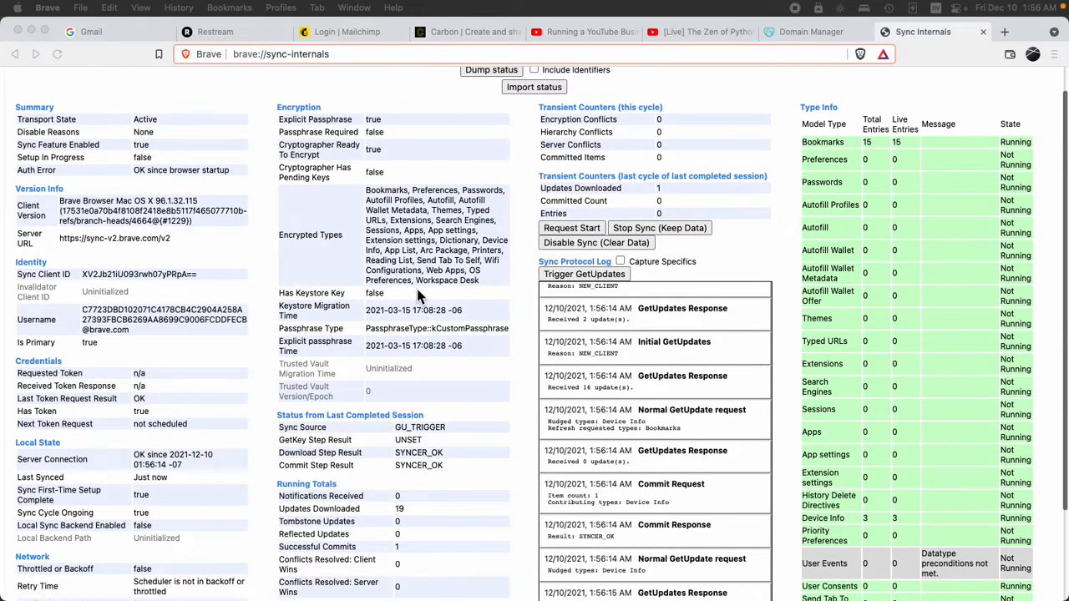
- Scroll through the sync-internals status, now showing sync active and signed in
{"action": "scroll", "scroll_direction": "down", "scroll_amount": 3}
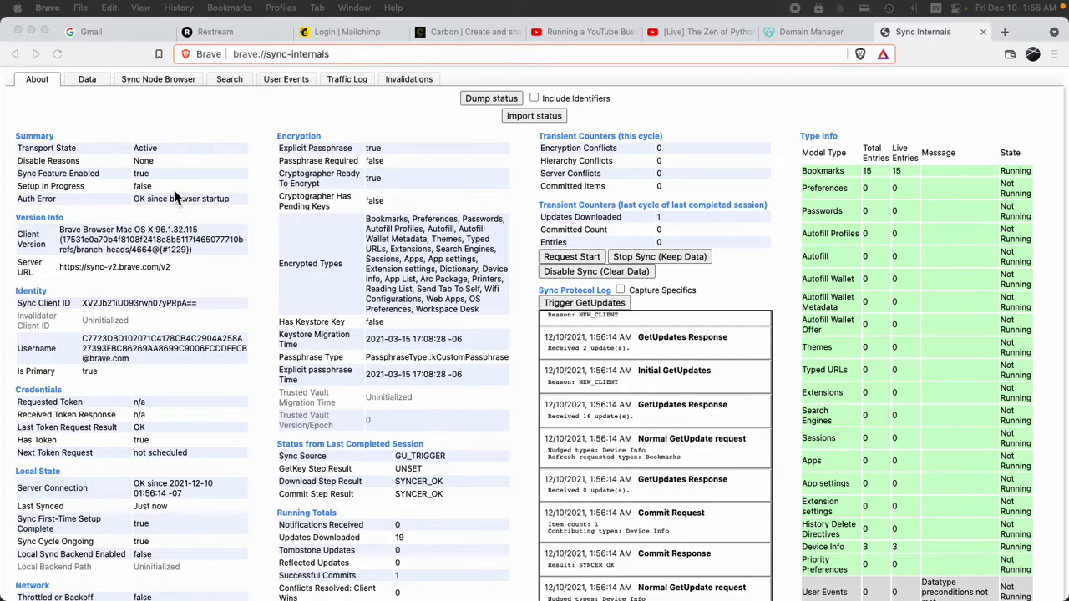
{"action": "scroll", "scroll_direction": "down", "scroll_amount": 3}
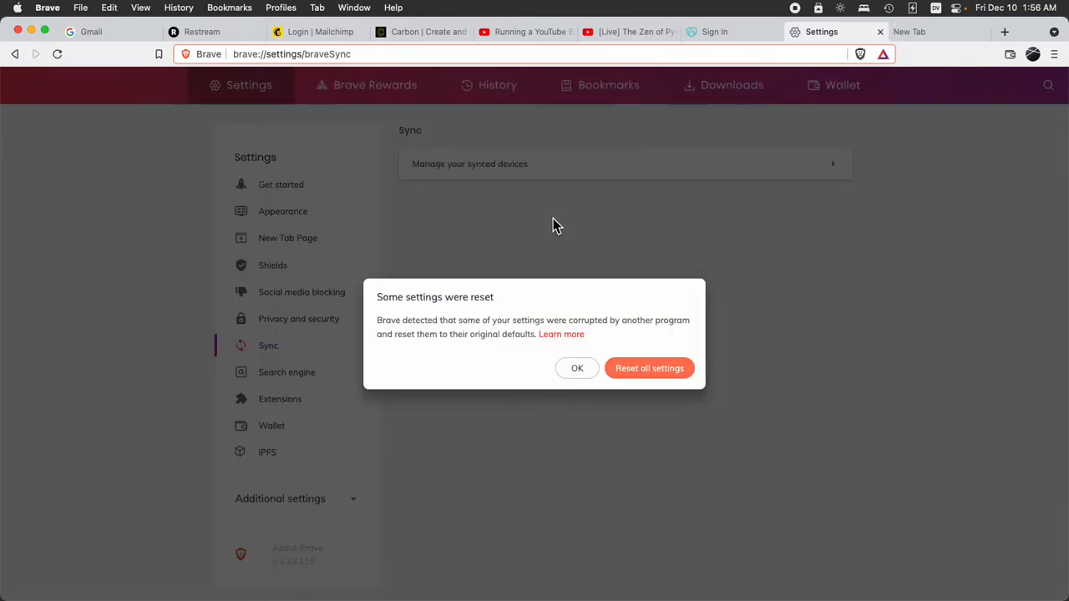
- Open the two-device list, switch on all sync data toggles including Addresses, and dismiss the warning
{"action": "left_click", "coordinate": [577, 368]}
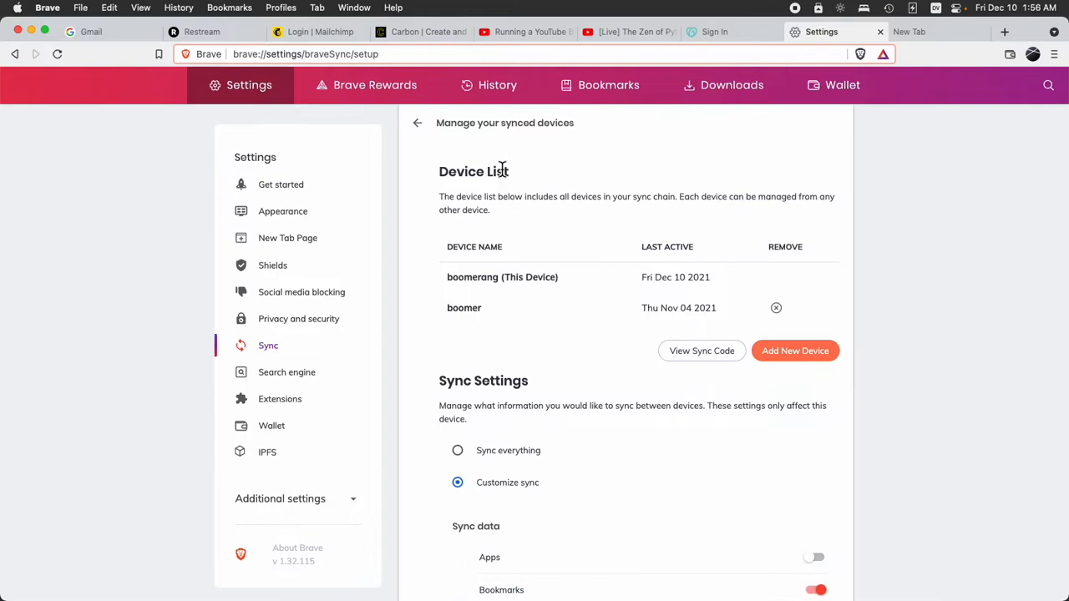
{"action": "scroll", "scroll_direction": "down", "scroll_amount": 3}
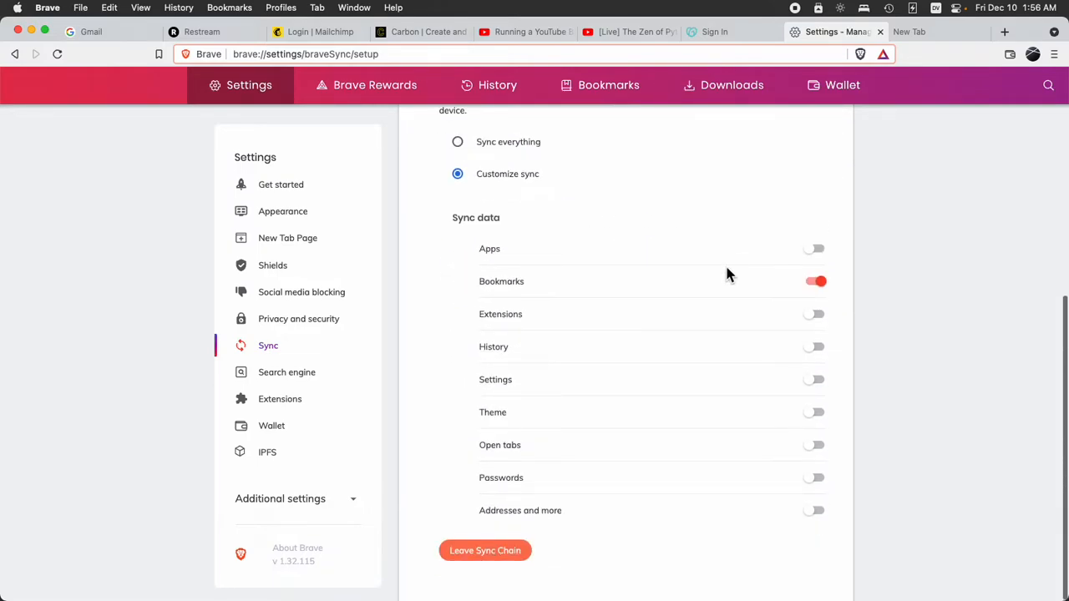
{"action": "left_click", "coordinate": [814, 314]}
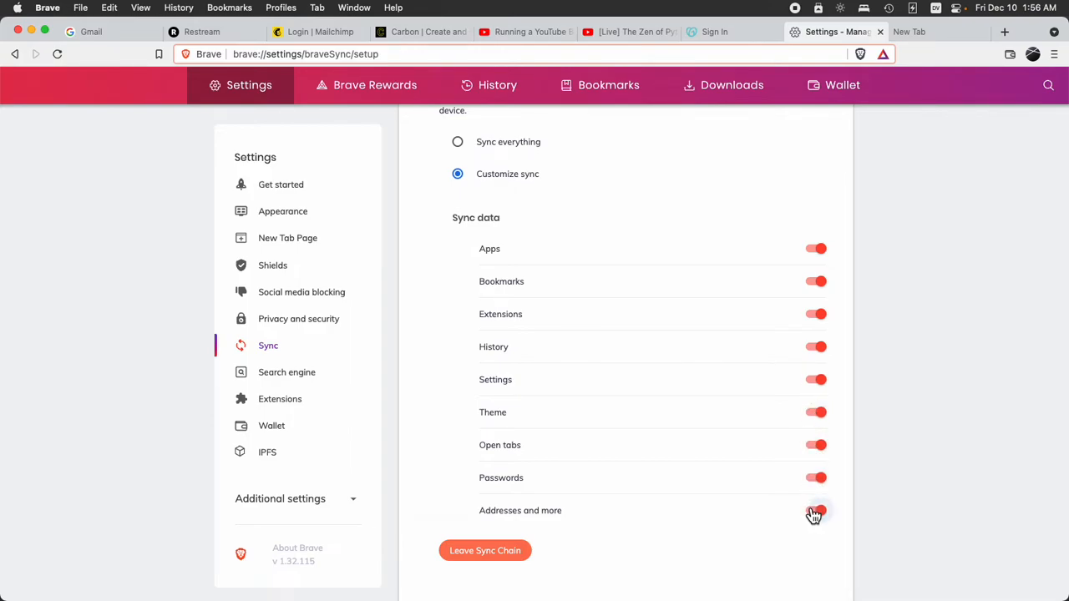
{"action": "left_click", "coordinate": [816, 510]}
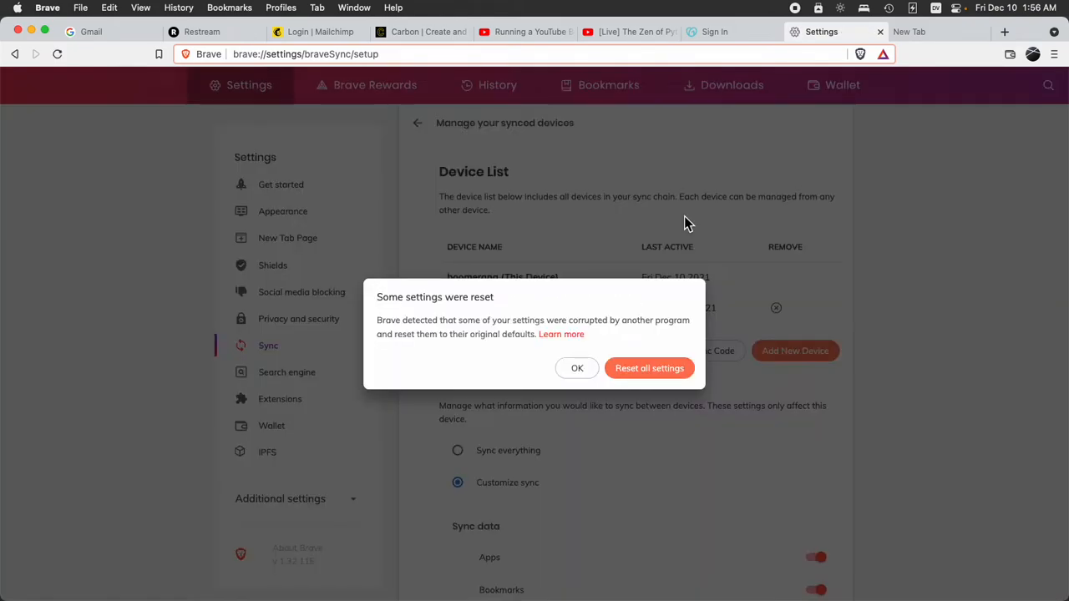
{"action": "left_click", "coordinate": [577, 368]}
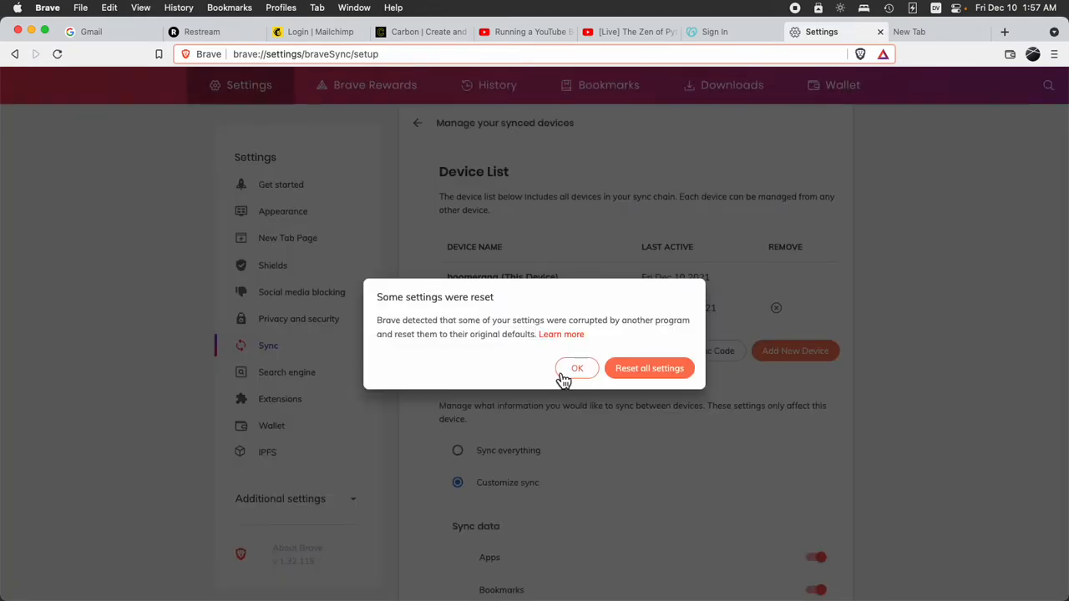
{"action": "left_click", "coordinate": [577, 368]}
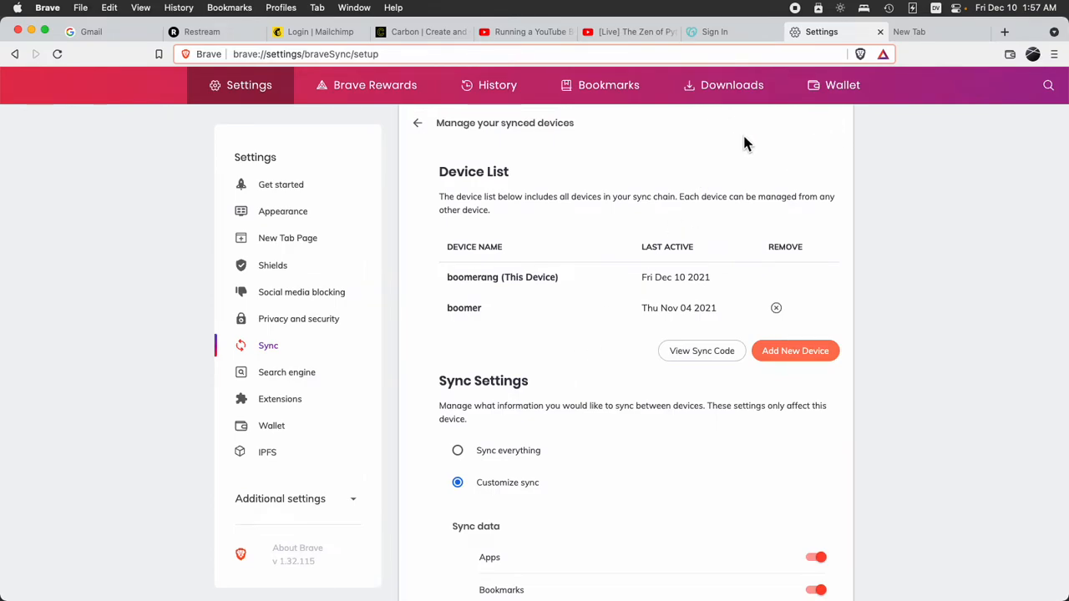
- Visit Privacy and security, return to the synced devices page, then open Get started
{"action": "left_click", "coordinate": [299, 318]}
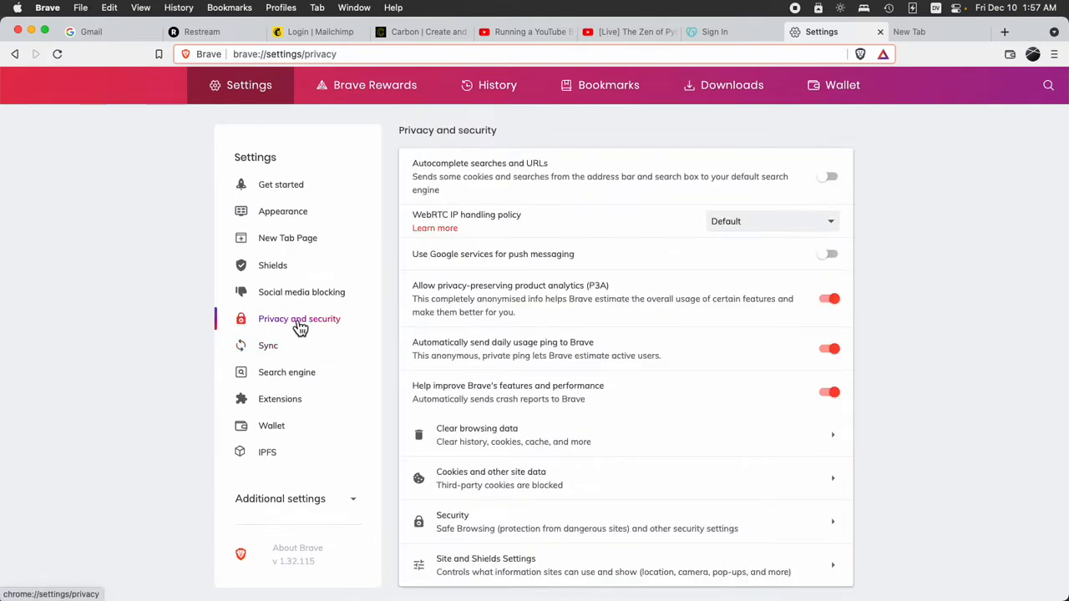
{"action": "mouse_move", "coordinate": [367, 275]}
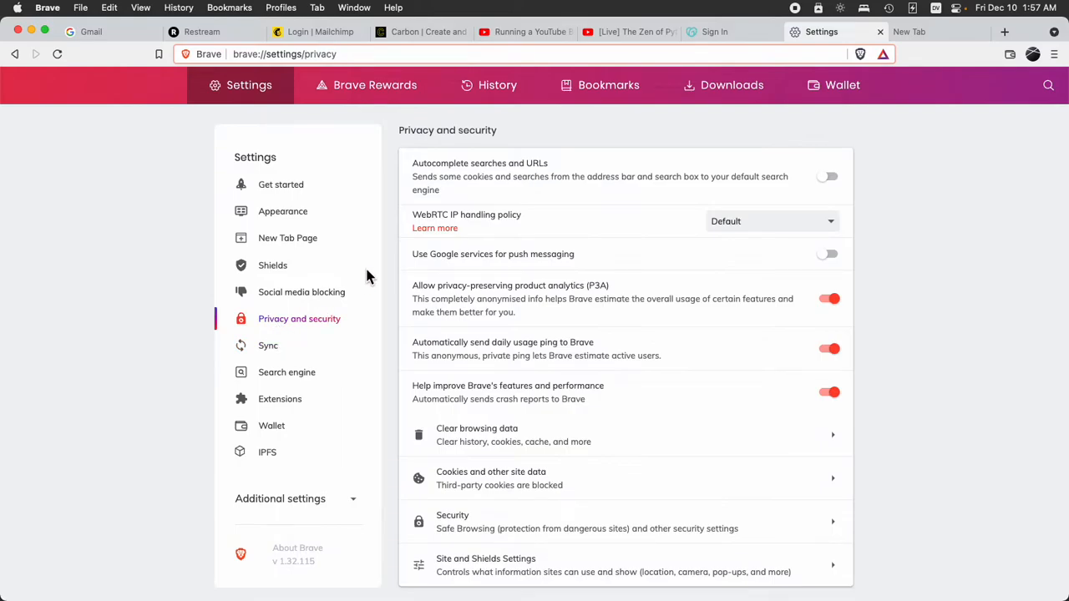
{"action": "left_click", "coordinate": [268, 345]}
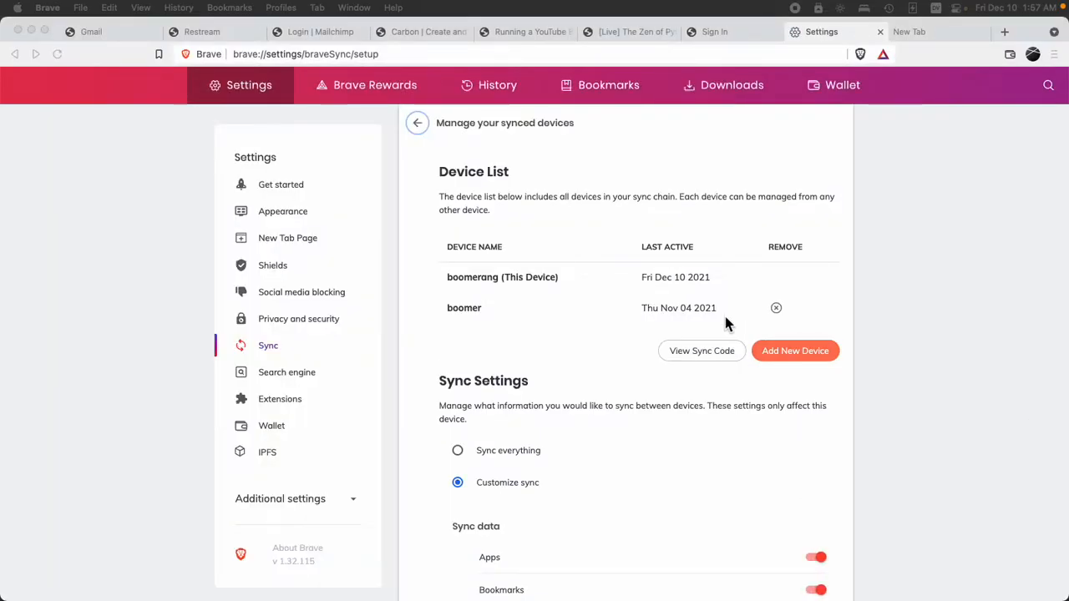
{"action": "mouse_move", "coordinate": [560, 242]}
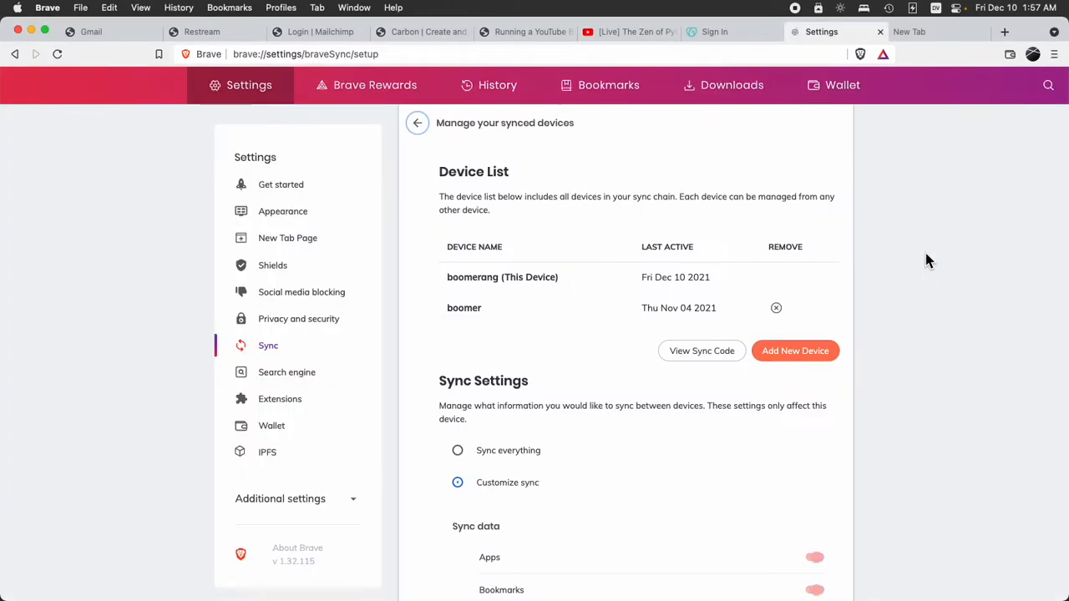
{"action": "left_click", "coordinate": [281, 184]}
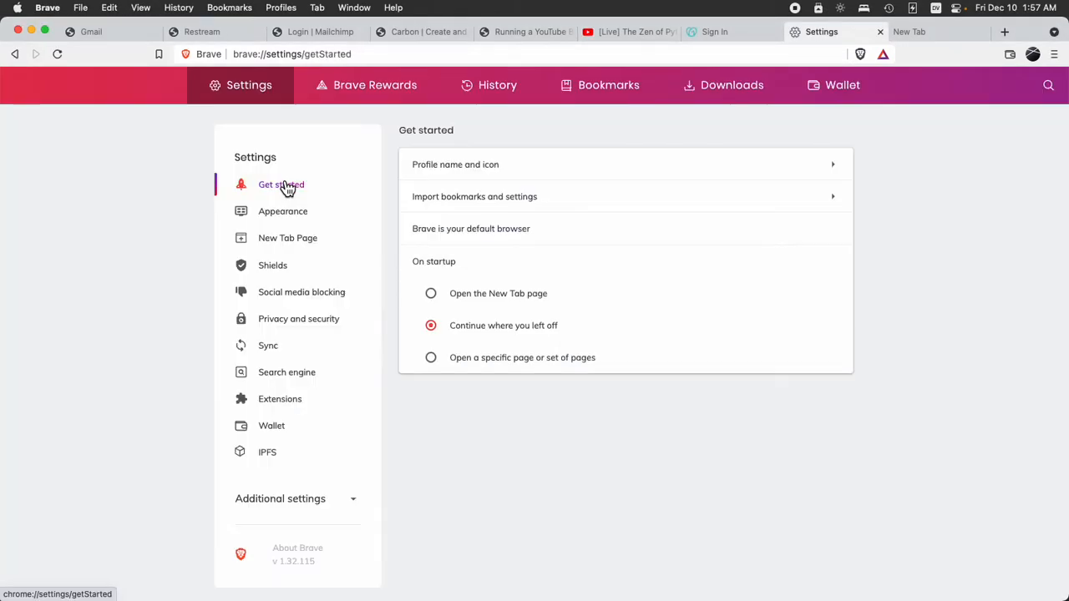
- Go to Sync's synced devices page and scroll down through the sync data toggles
{"action": "left_click", "coordinate": [268, 345]}
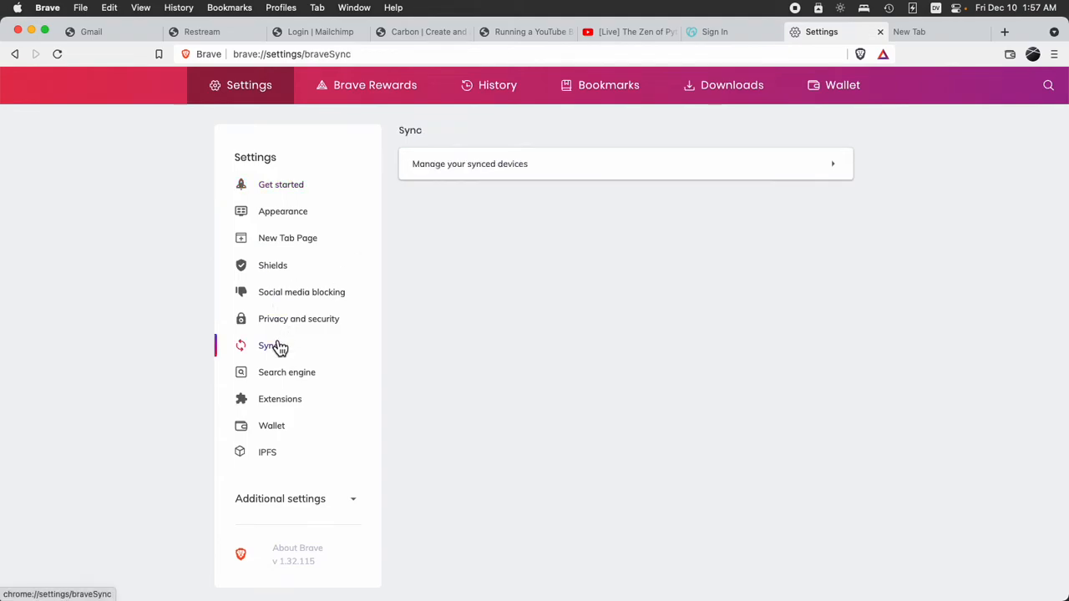
{"action": "mouse_move", "coordinate": [313, 343]}
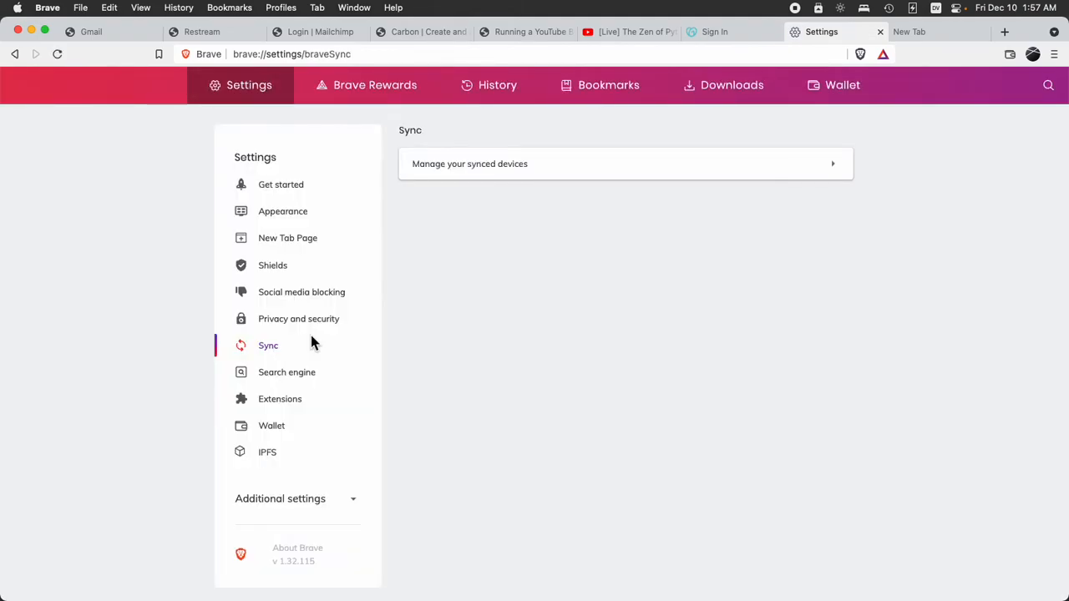
{"action": "left_click", "coordinate": [469, 164]}
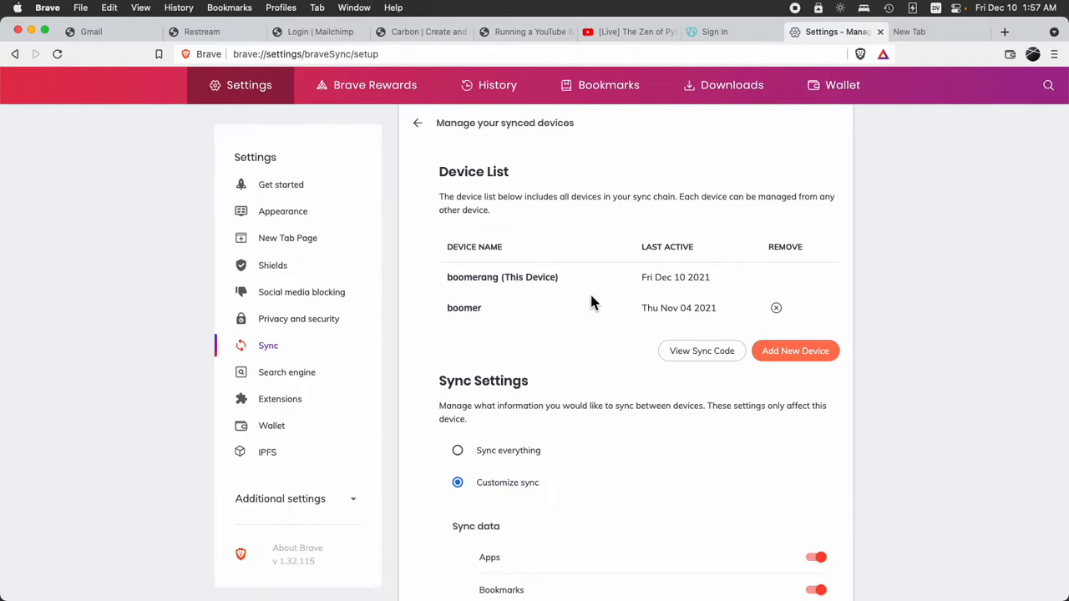
{"action": "scroll", "scroll_direction": "down", "scroll_amount": 3}
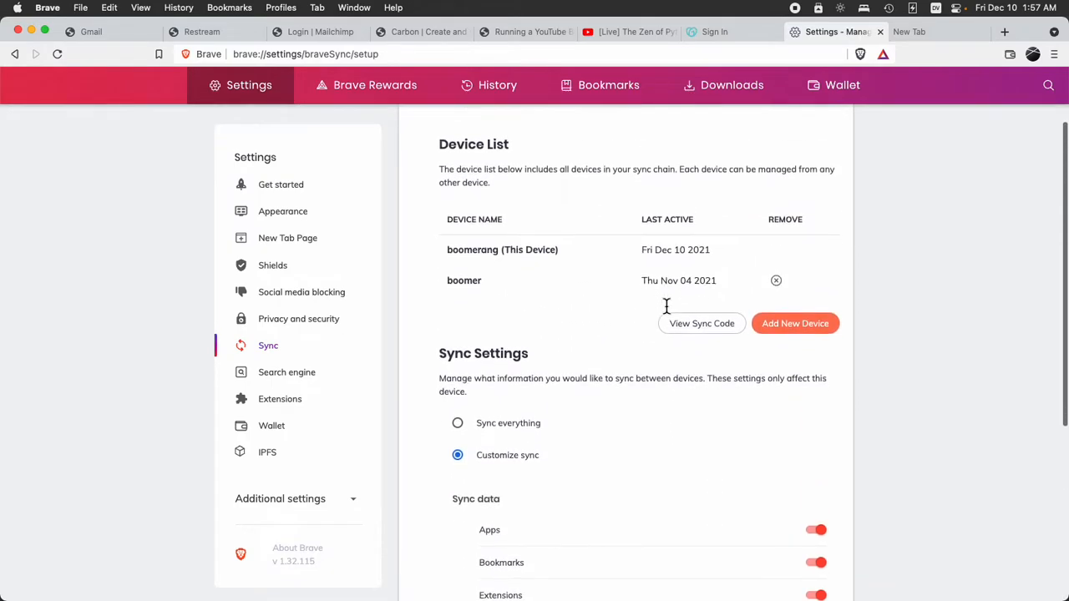
{"action": "scroll", "scroll_direction": "down", "scroll_amount": 3}
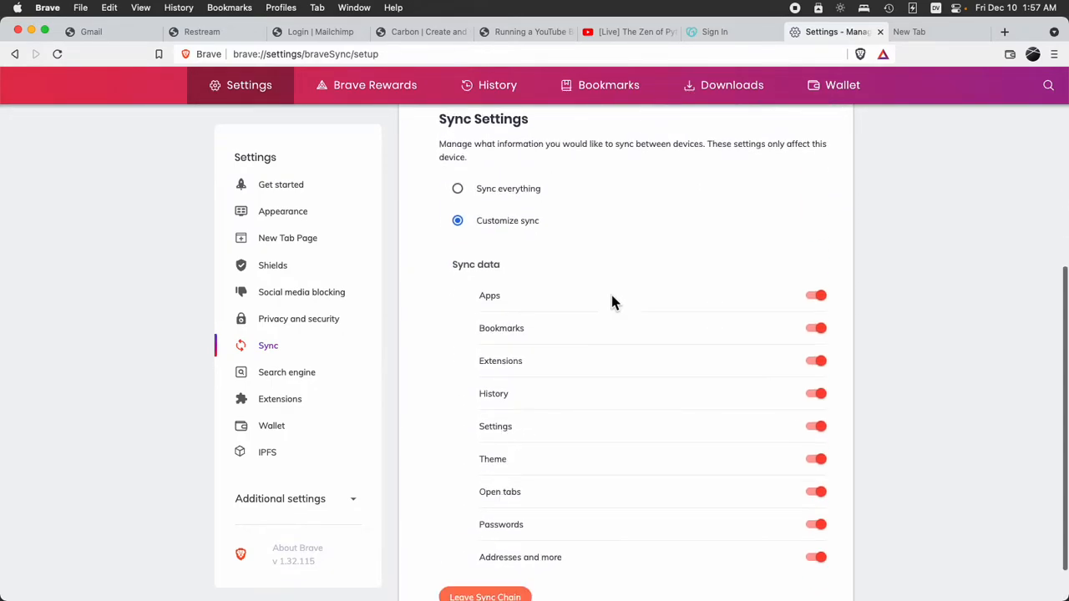
{"action": "scroll", "scroll_direction": "down", "scroll_amount": 3}
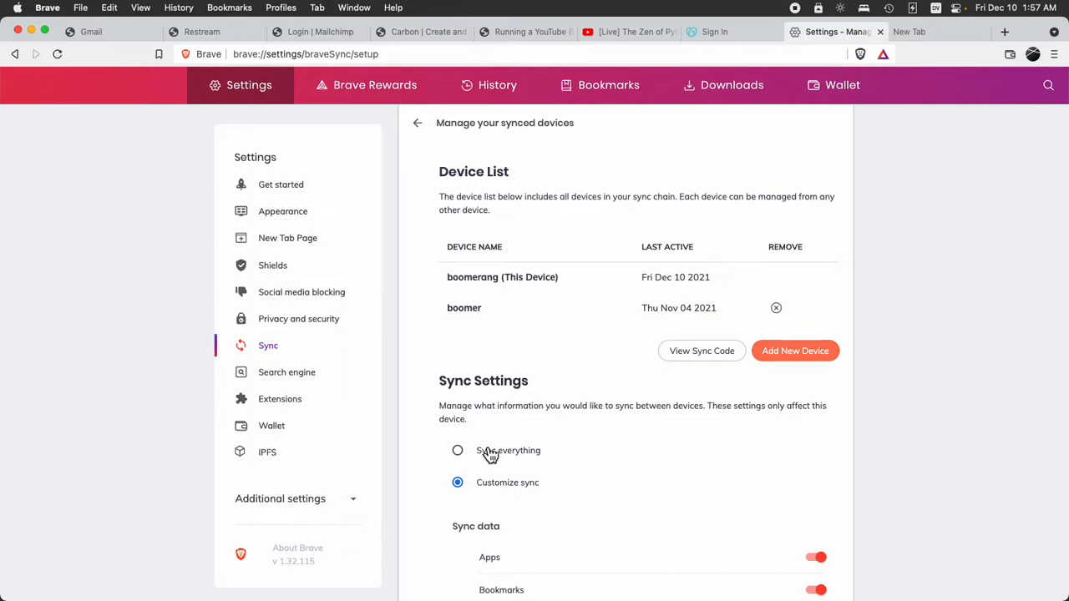
- Switch the Theme sync toggle off and back on
{"action": "scroll", "scroll_direction": "down", "scroll_amount": 3}
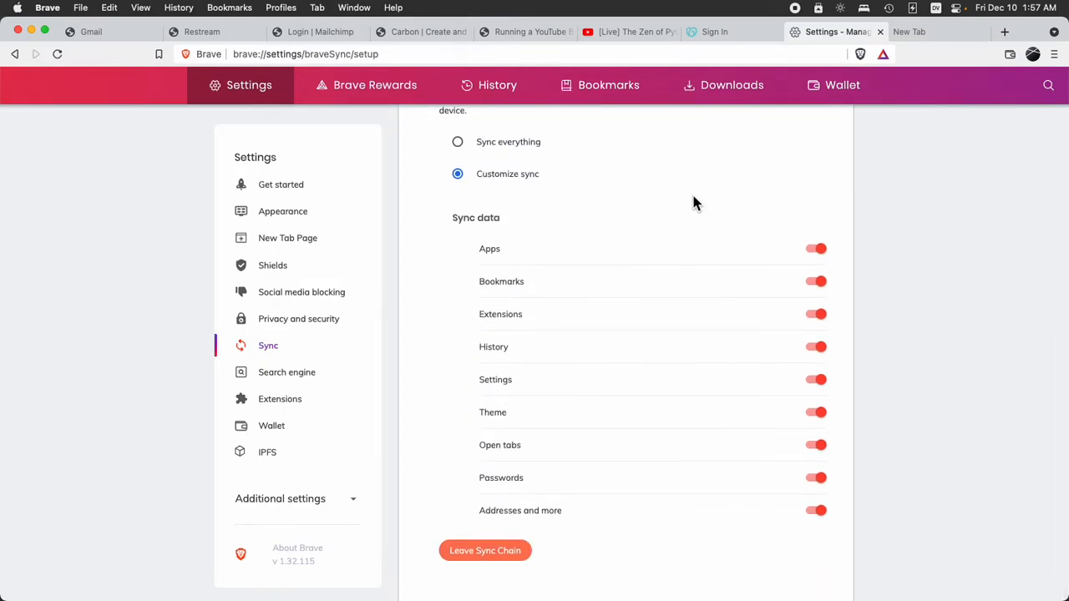
{"action": "mouse_move", "coordinate": [591, 277]}
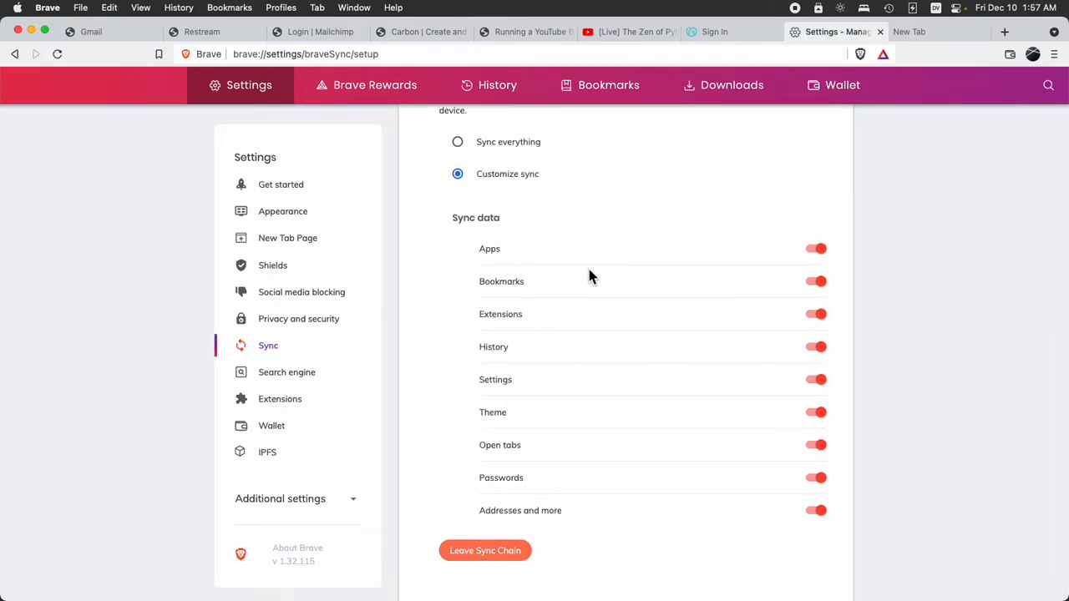
{"action": "left_click", "coordinate": [815, 411]}
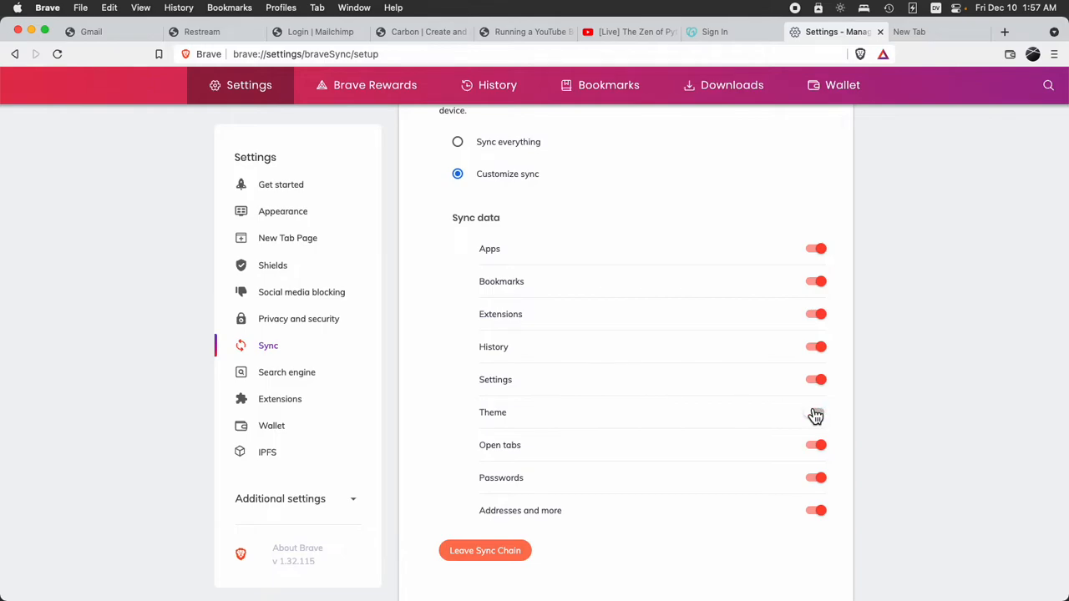
{"action": "left_click", "coordinate": [816, 415]}
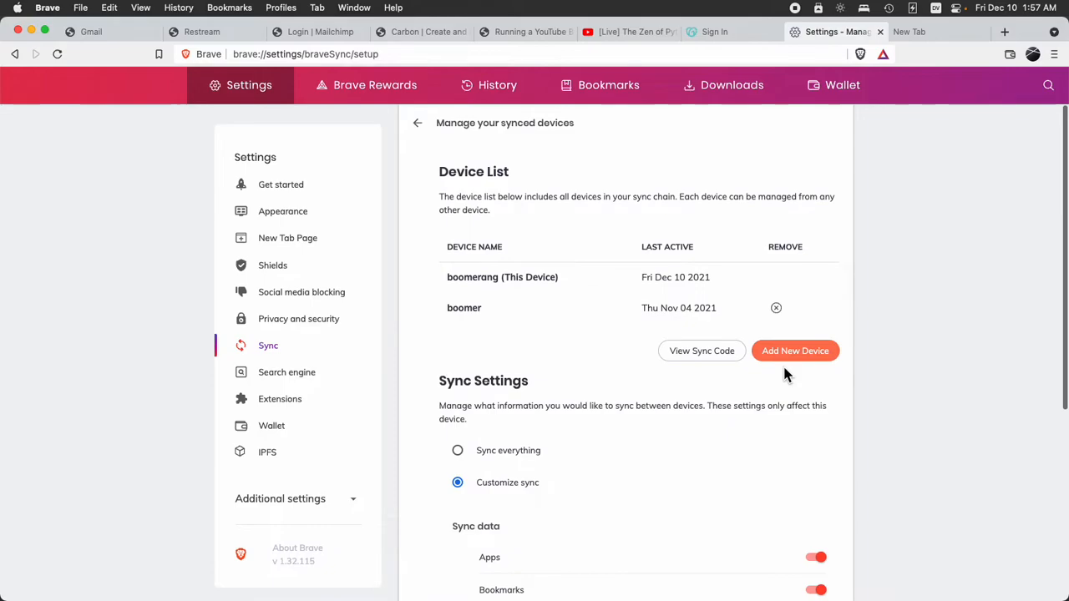
{"action": "scroll", "scroll_direction": "down", "scroll_amount": 3}
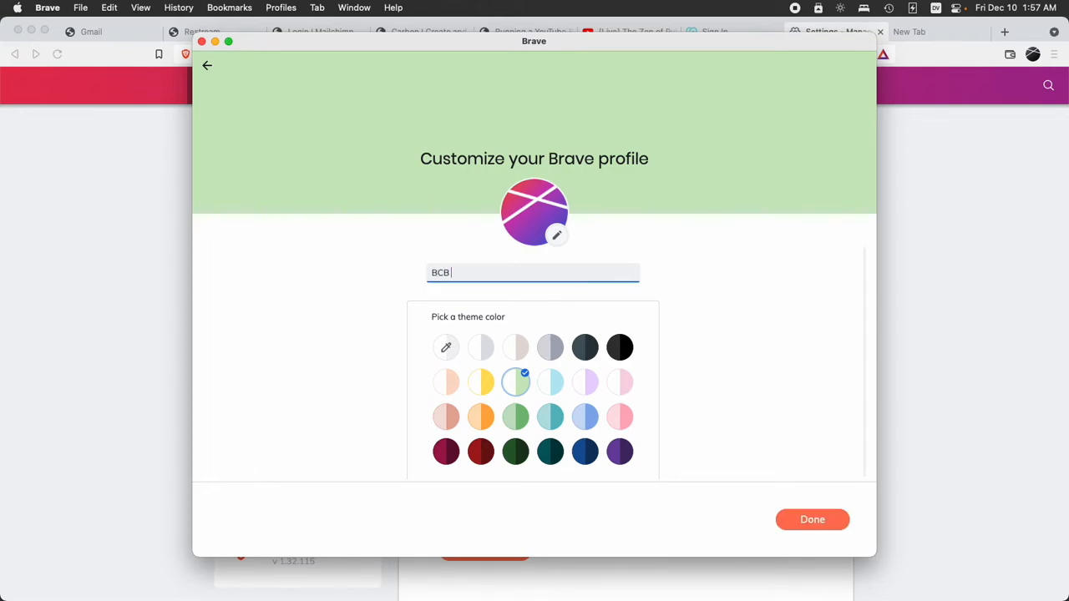
- Finish the new profile setup, then start setting up sync in its Sync settings
{"action": "left_click", "coordinate": [619, 452]}
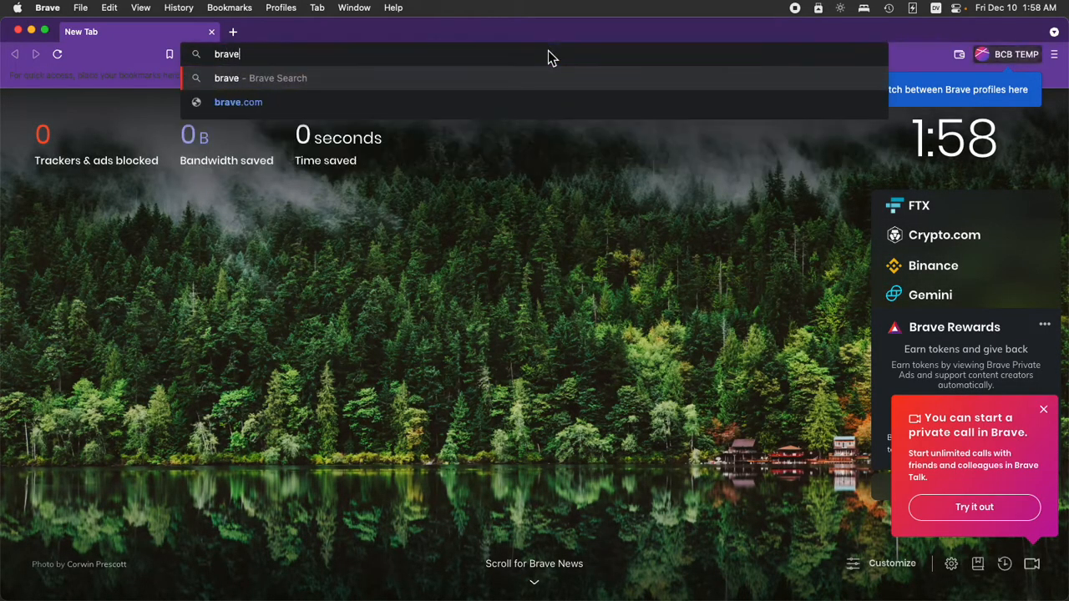
{"action": "type", "text": "brave://settings"}
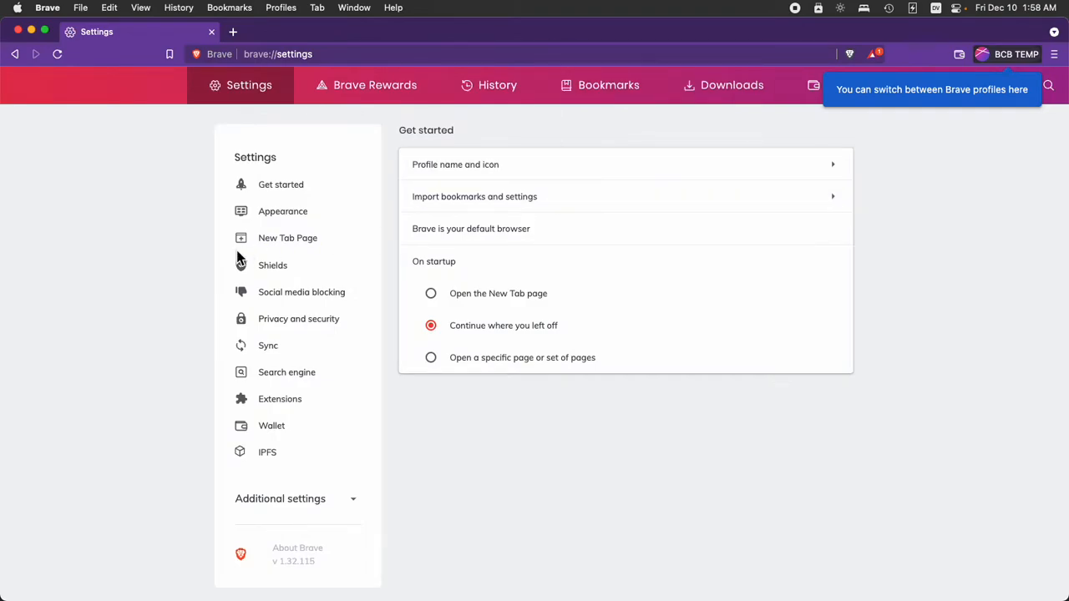
{"action": "left_click", "coordinate": [268, 345]}
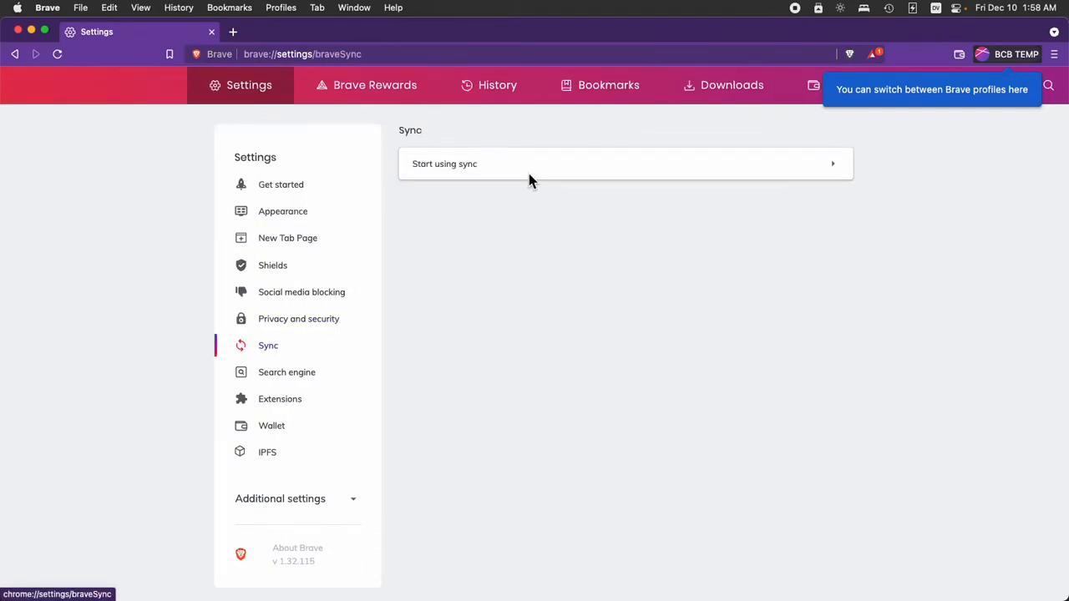
{"action": "left_click", "coordinate": [444, 164]}
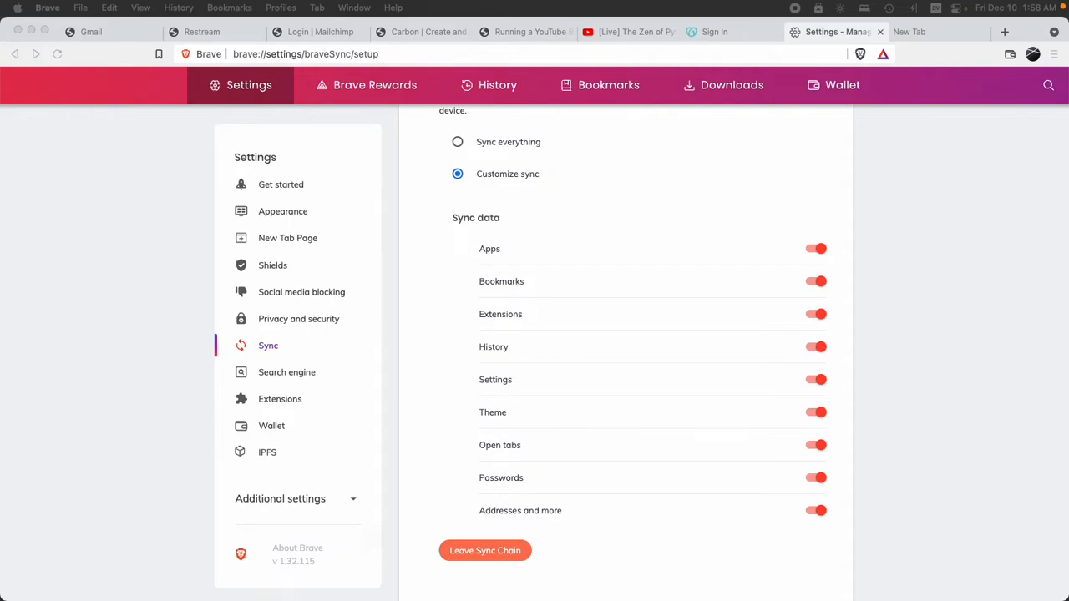
{"action": "mouse_move", "coordinate": [723, 85]}
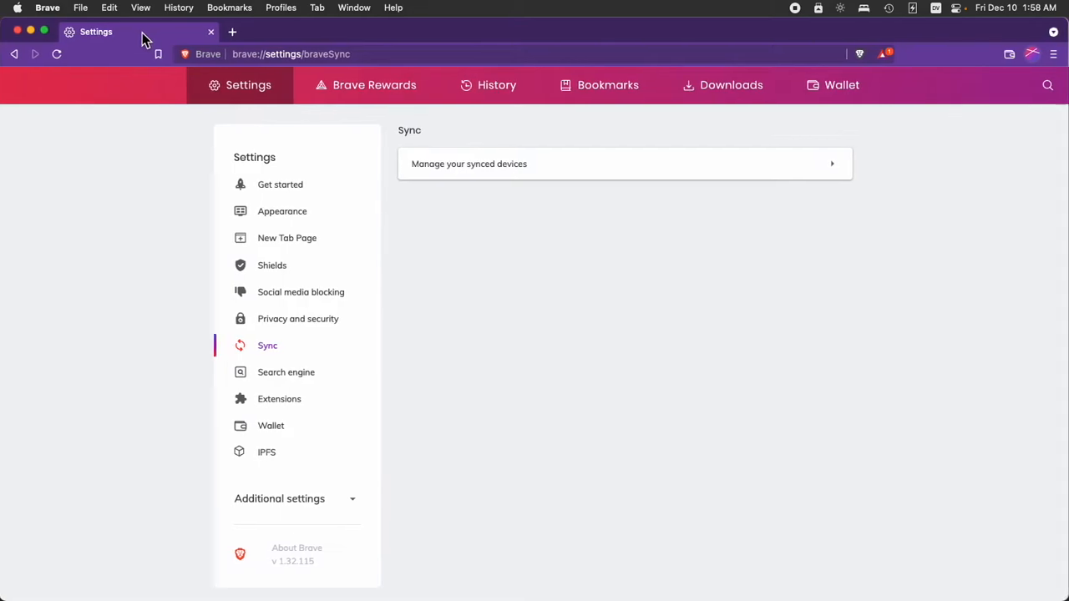
{"action": "mouse_move", "coordinate": [389, 11]}
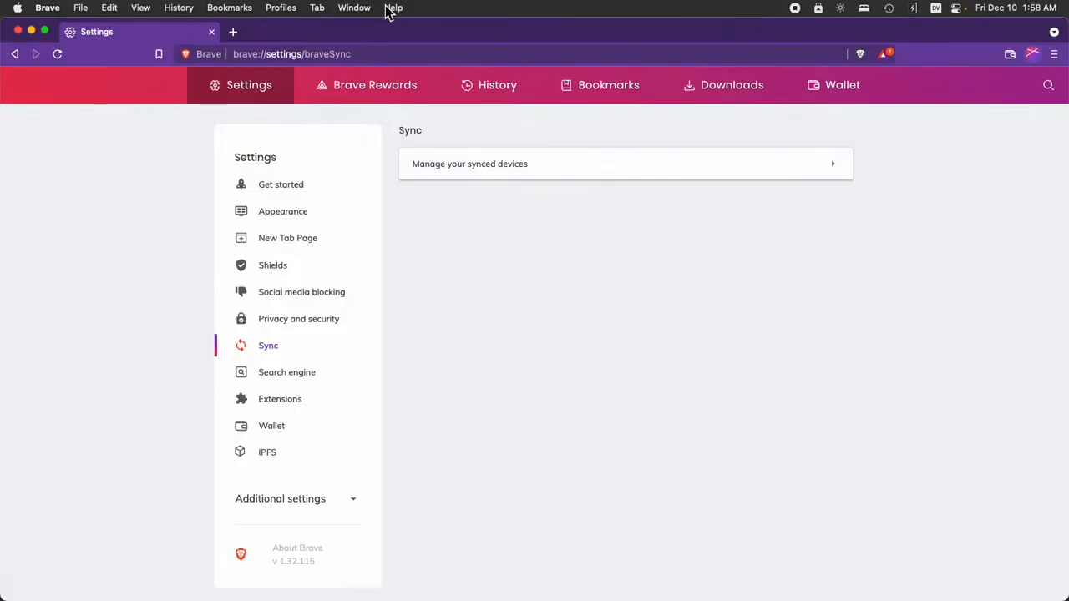
{"action": "mouse_move", "coordinate": [273, 265]}
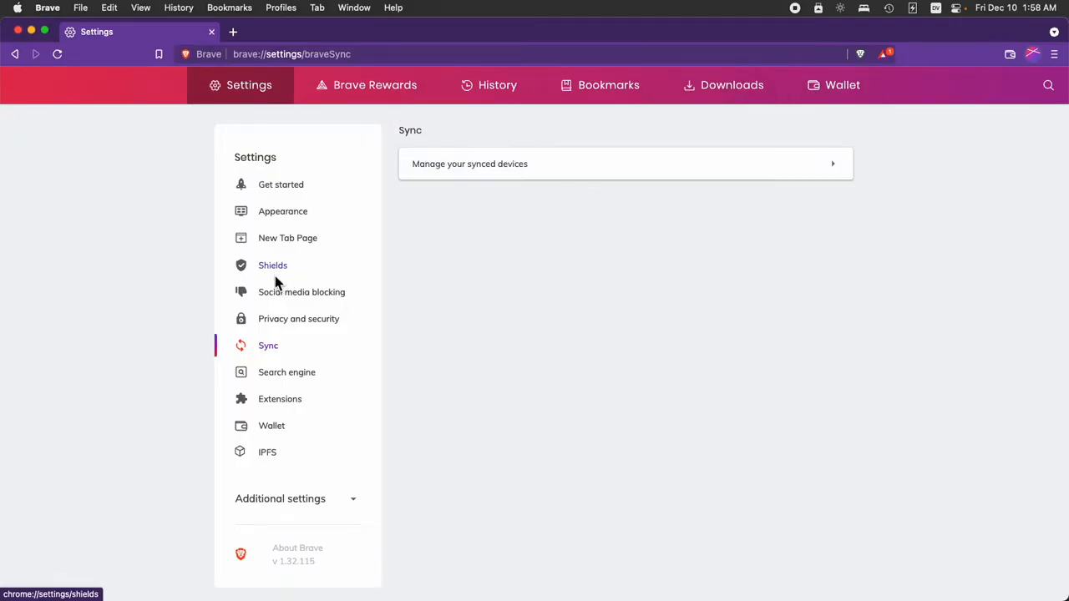
{"action": "mouse_move", "coordinate": [520, 151]}
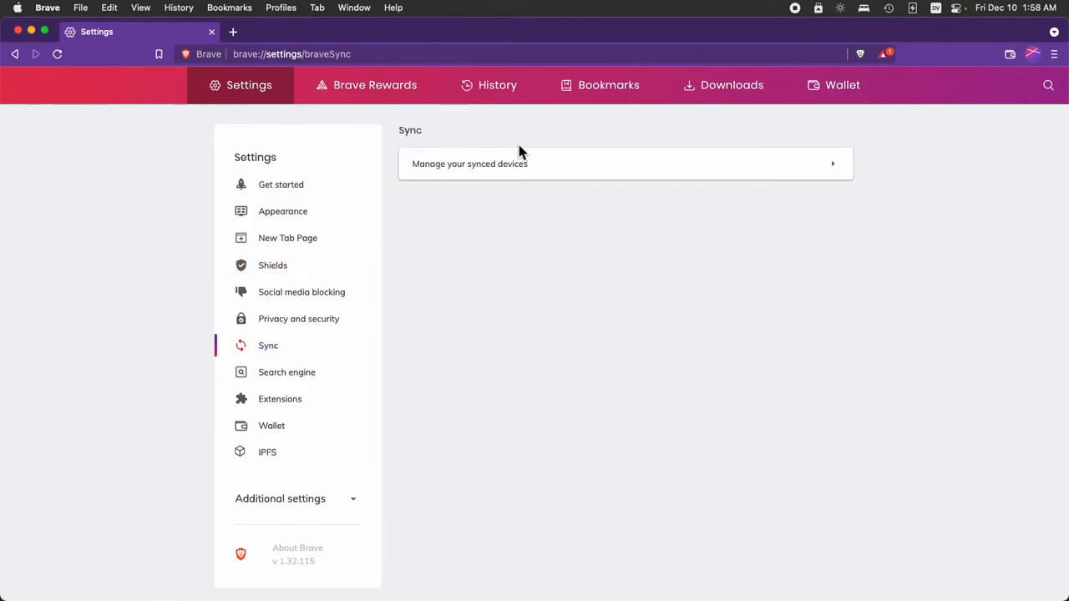
- On the synced devices page, switch on Passwords and 'Addresses and more' syncing
{"action": "left_click", "coordinate": [469, 163]}
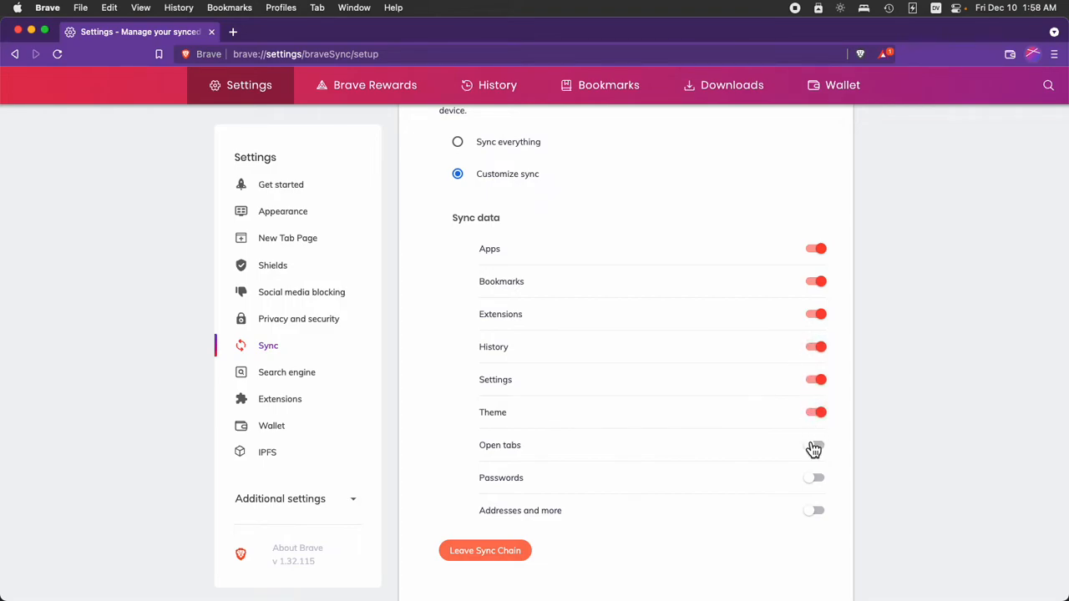
{"action": "left_click", "coordinate": [815, 445]}
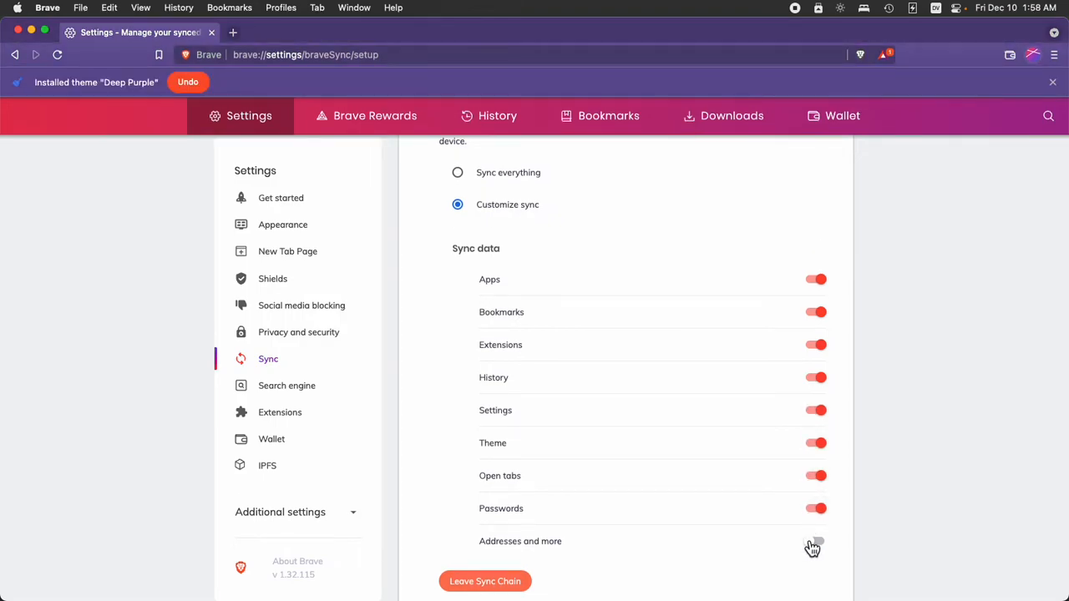
{"action": "left_click", "coordinate": [816, 541]}
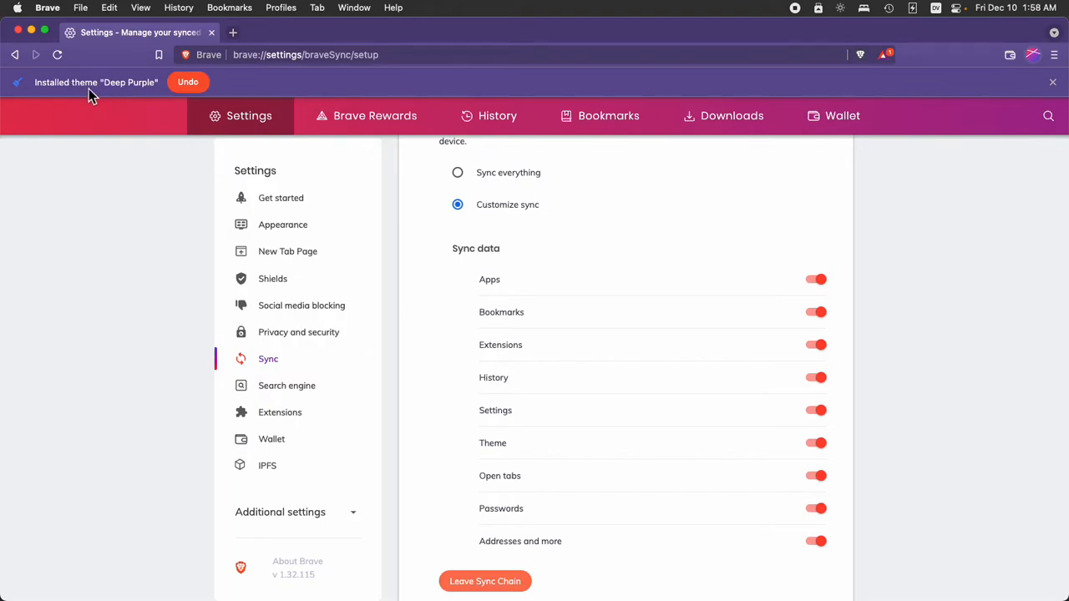
{"action": "mouse_move", "coordinate": [789, 71]}
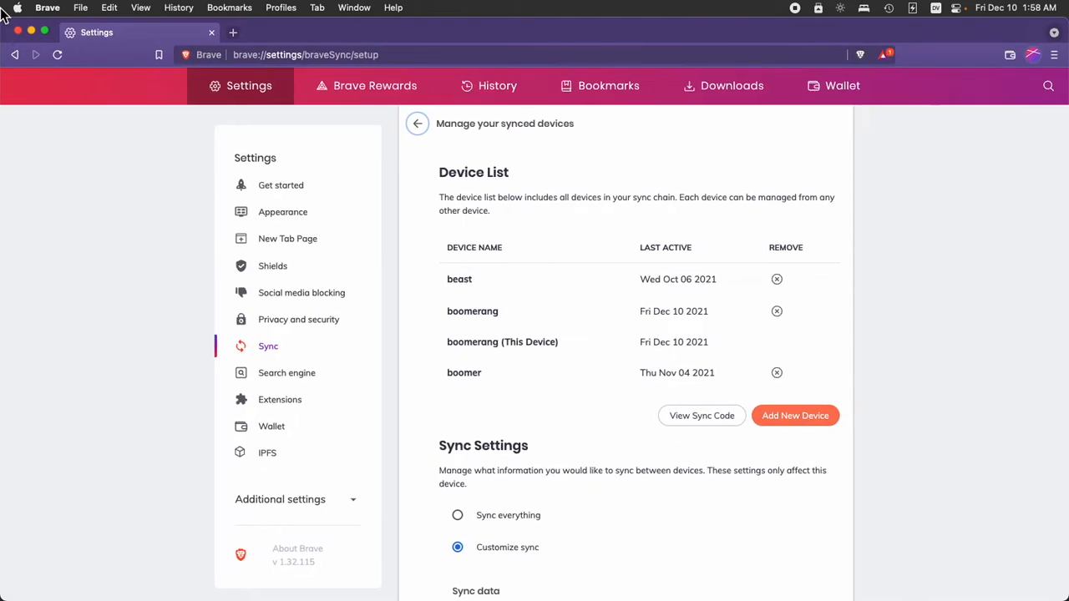
- Remove the stale boomerang, beast and boomer entries from the Device List
{"action": "scroll", "scroll_direction": "down", "scroll_amount": 3}
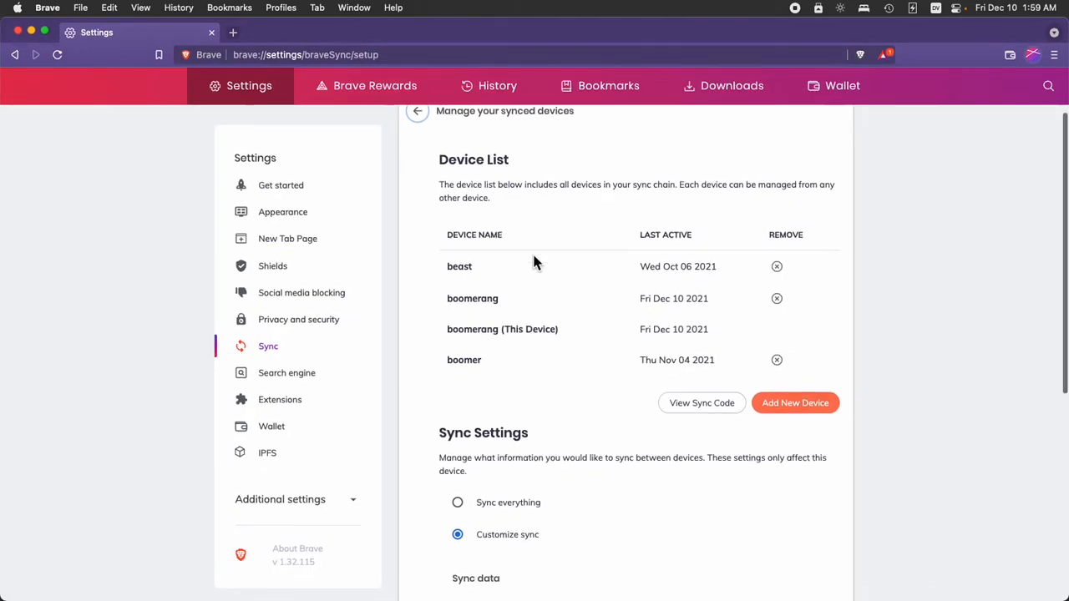
{"action": "scroll", "scroll_direction": "down", "scroll_amount": 3}
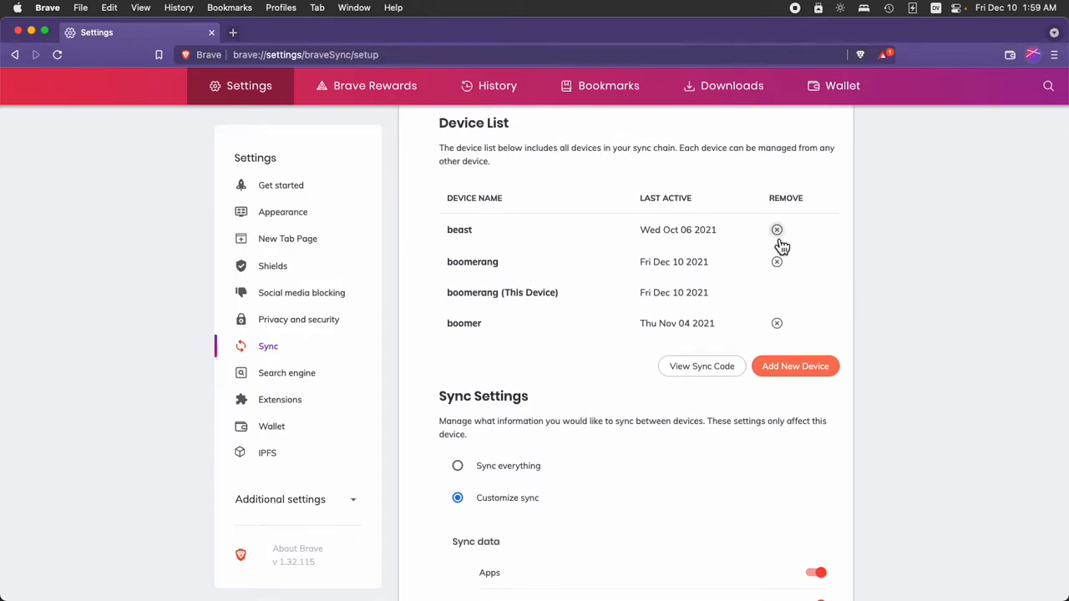
{"action": "left_click", "coordinate": [777, 261]}
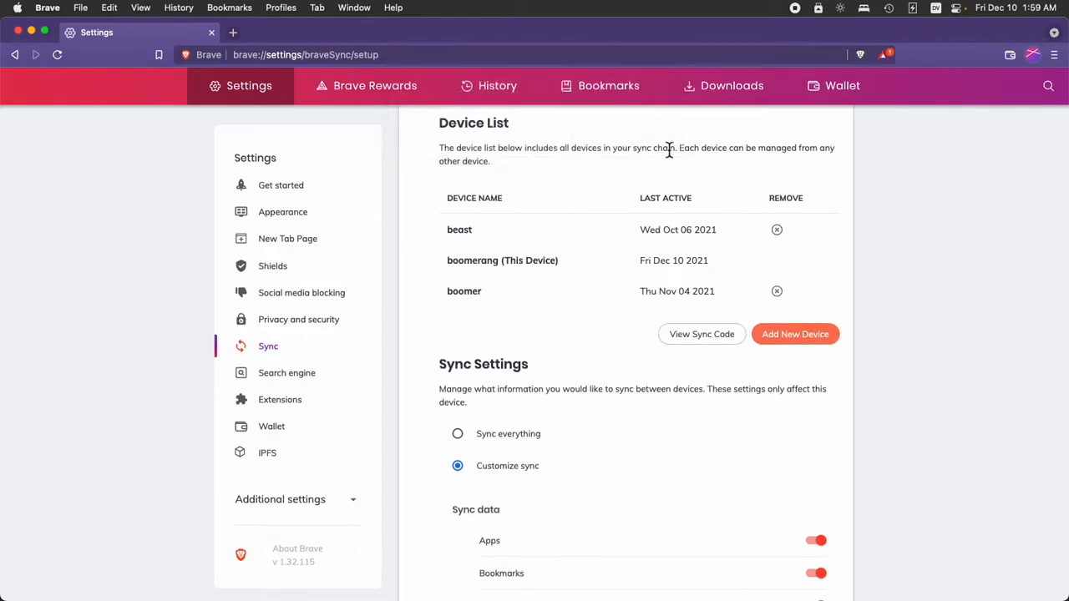
{"action": "left_click", "coordinate": [776, 230]}
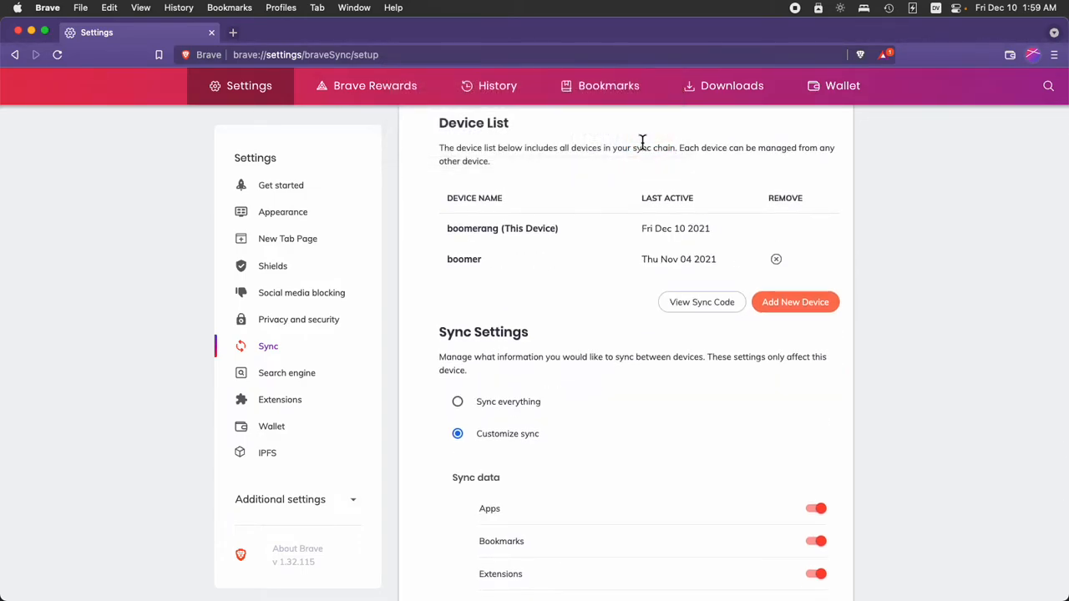
{"action": "left_click", "coordinate": [776, 259]}
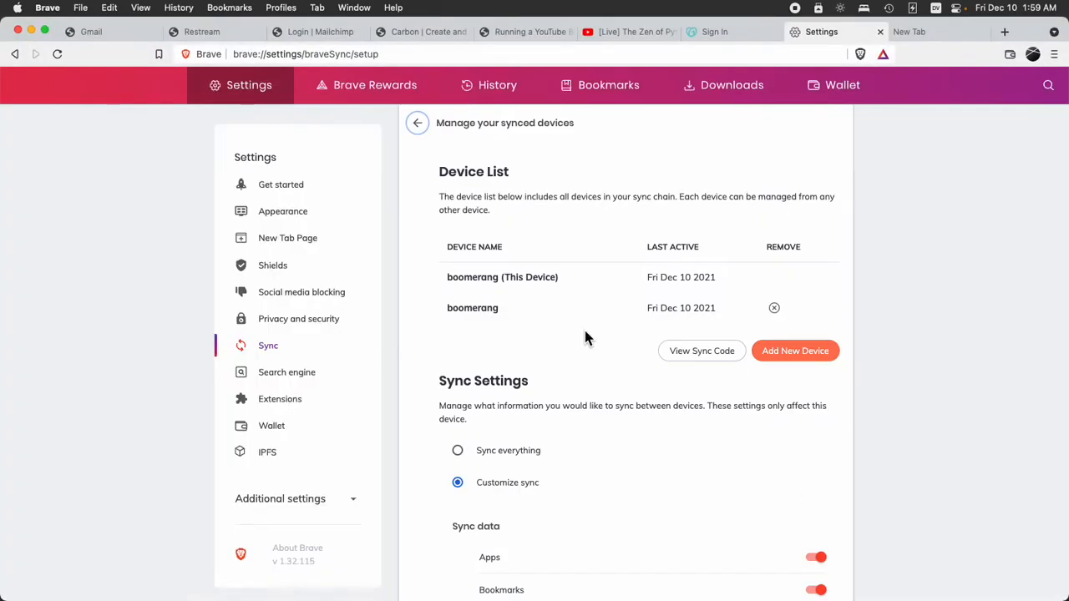
{"action": "left_click", "coordinate": [299, 318]}
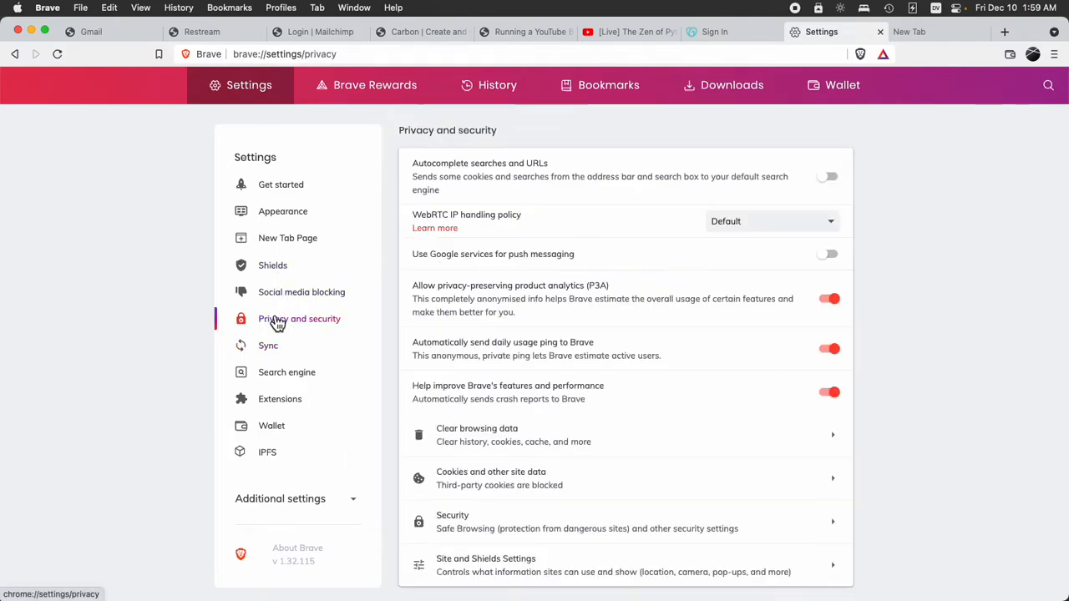
{"action": "left_click", "coordinate": [268, 345]}
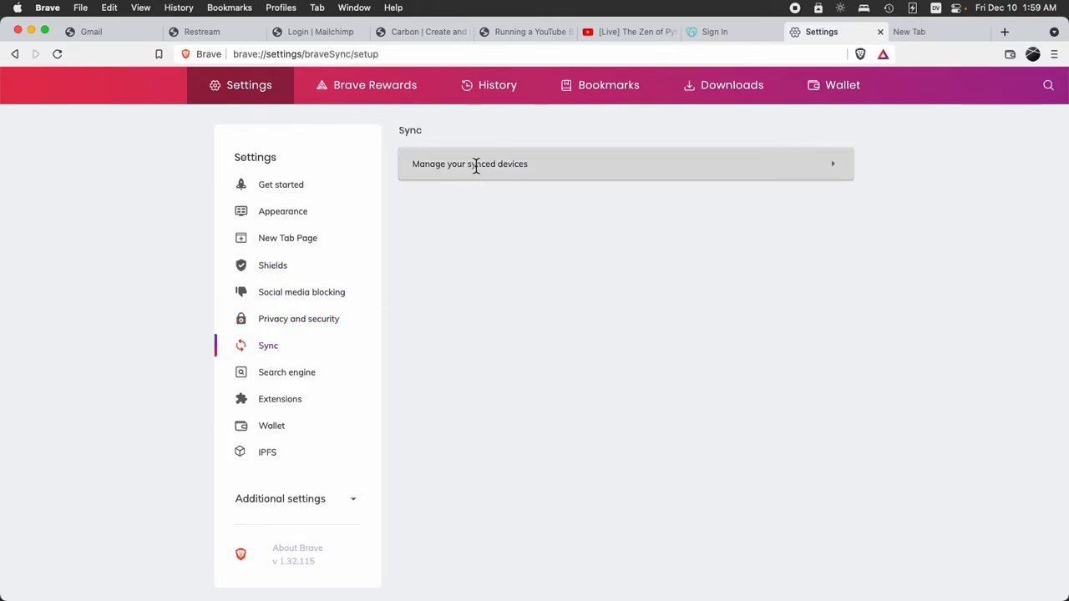
{"action": "left_click", "coordinate": [469, 164]}
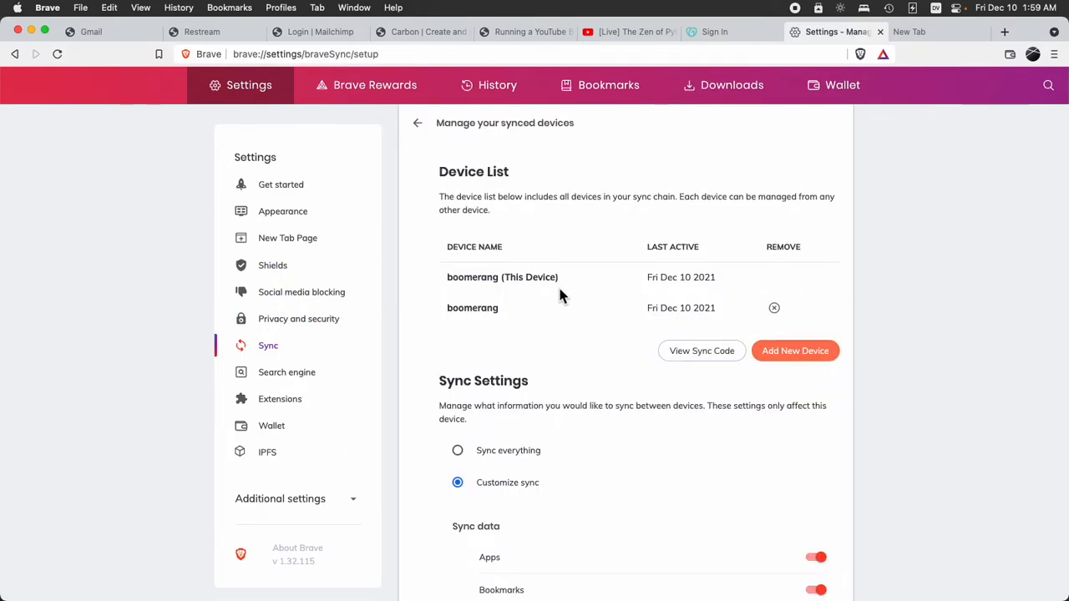
{"action": "left_click", "coordinate": [417, 122]}
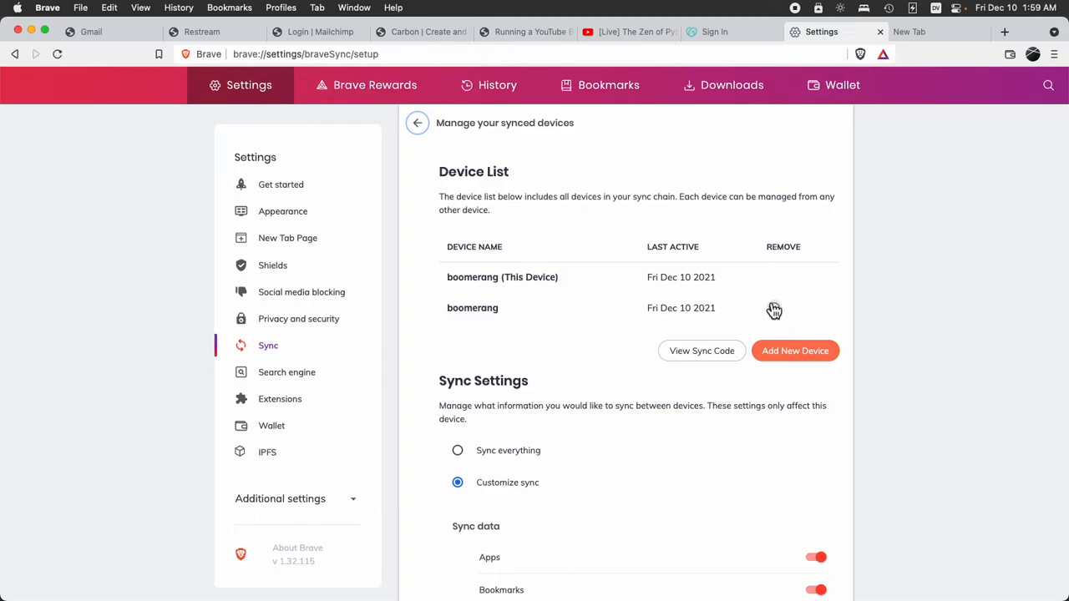
{"action": "scroll", "scroll_direction": "down", "scroll_amount": 3}
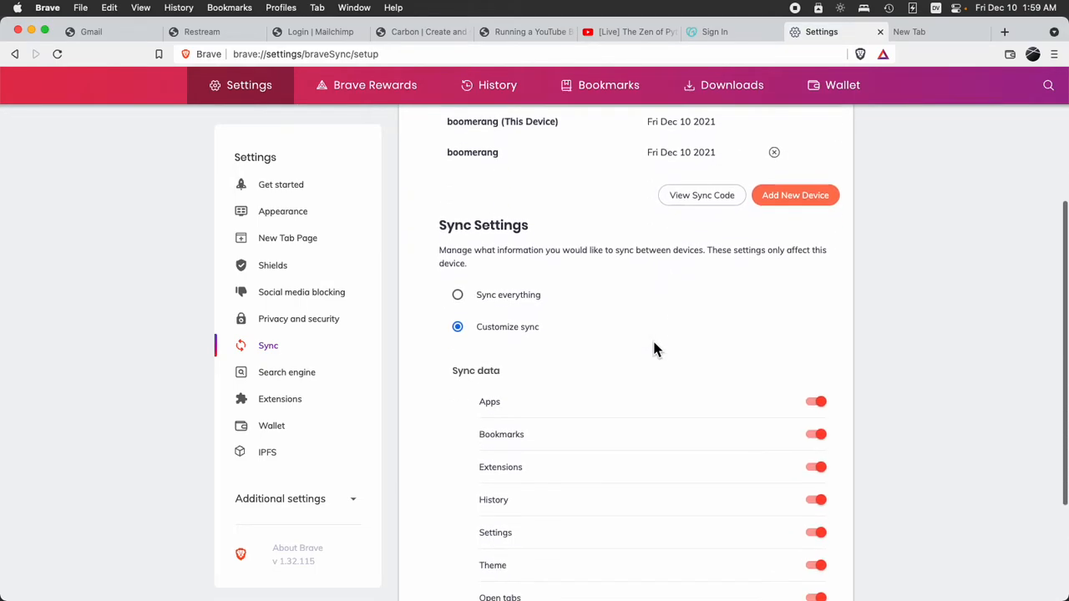
{"action": "scroll", "scroll_direction": "down", "scroll_amount": 3}
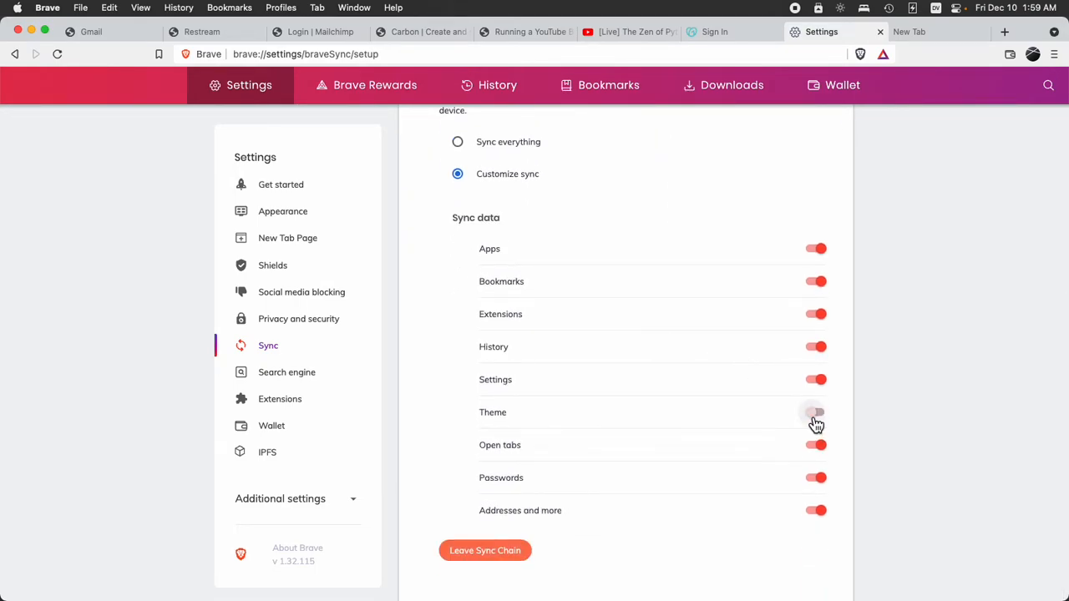
{"action": "left_click", "coordinate": [815, 412]}
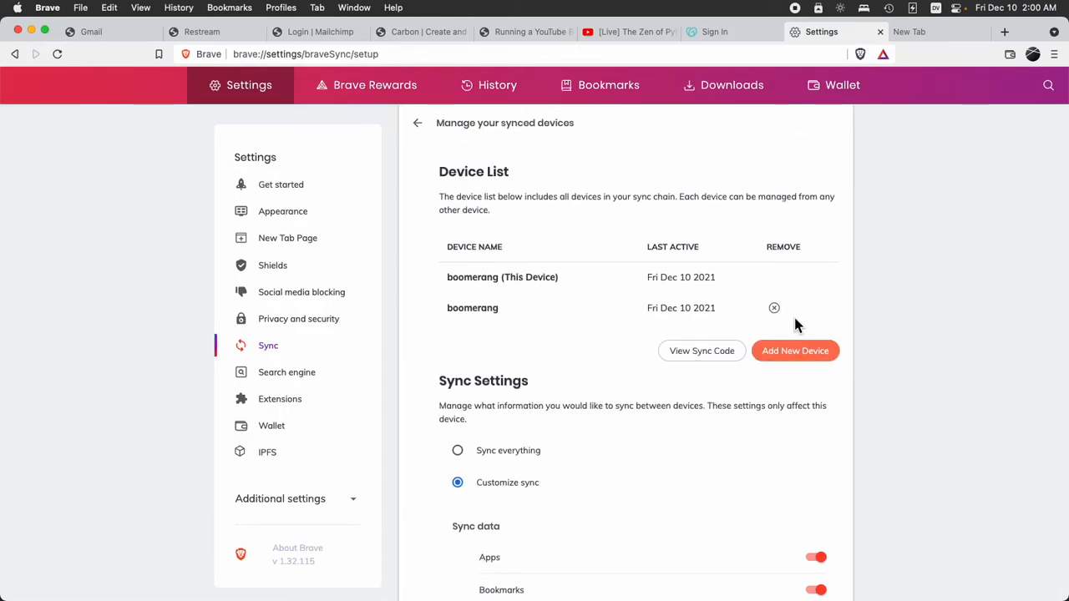
{"action": "scroll", "scroll_direction": "down", "scroll_amount": 3}
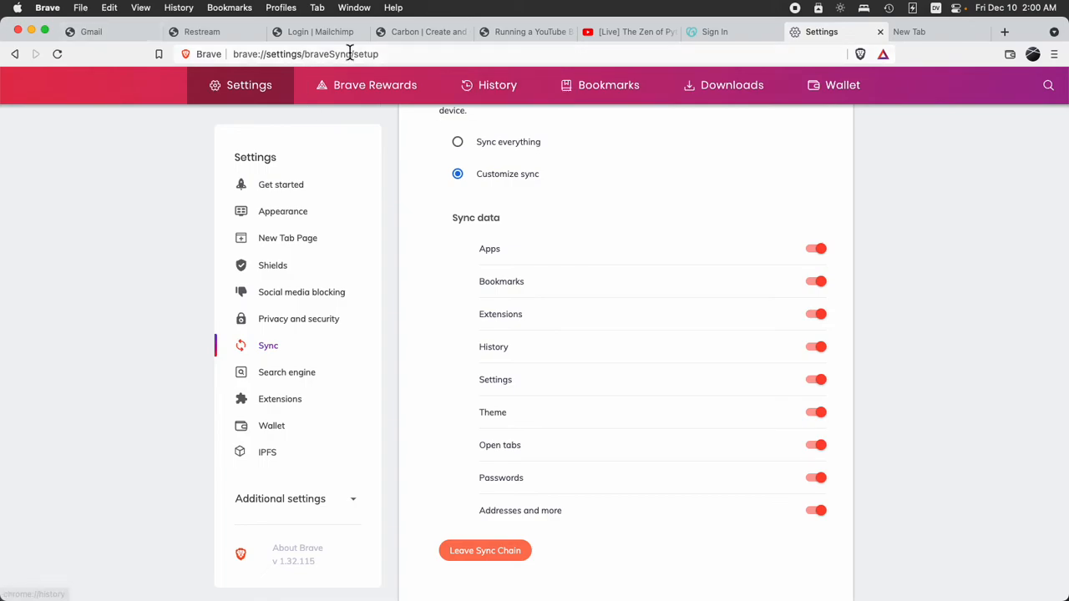
{"action": "mouse_move", "coordinate": [497, 84]}
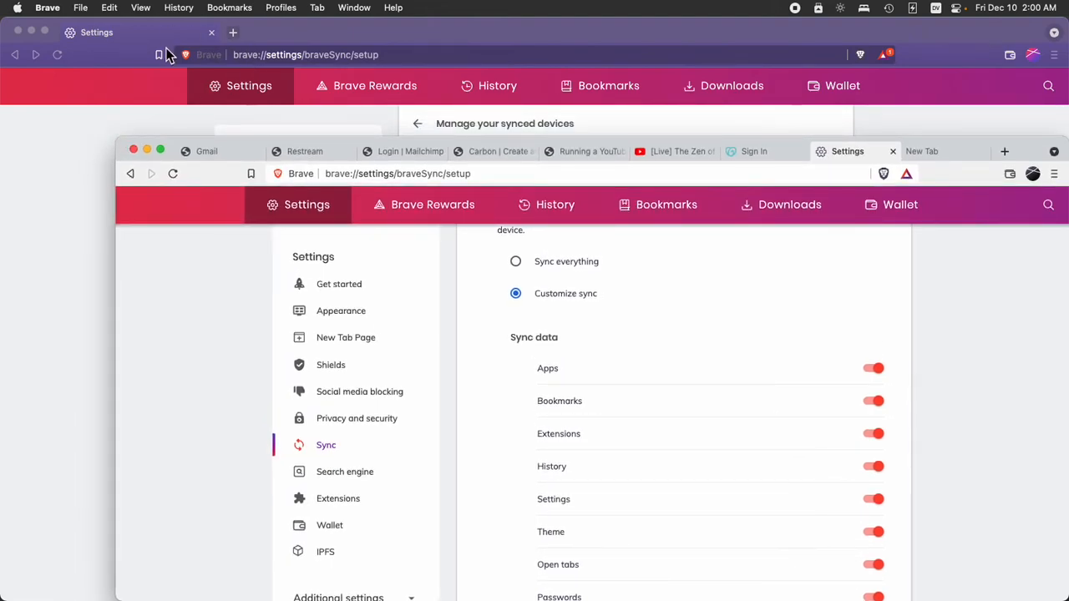
{"action": "mouse_move", "coordinate": [130, 117]}
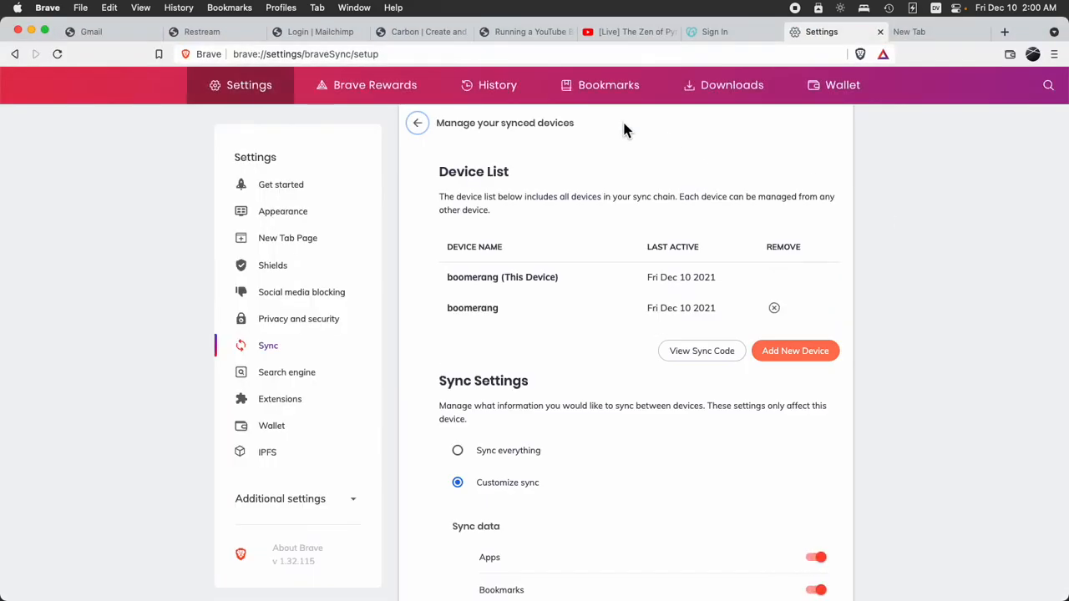
{"action": "mouse_move", "coordinate": [612, 244]}
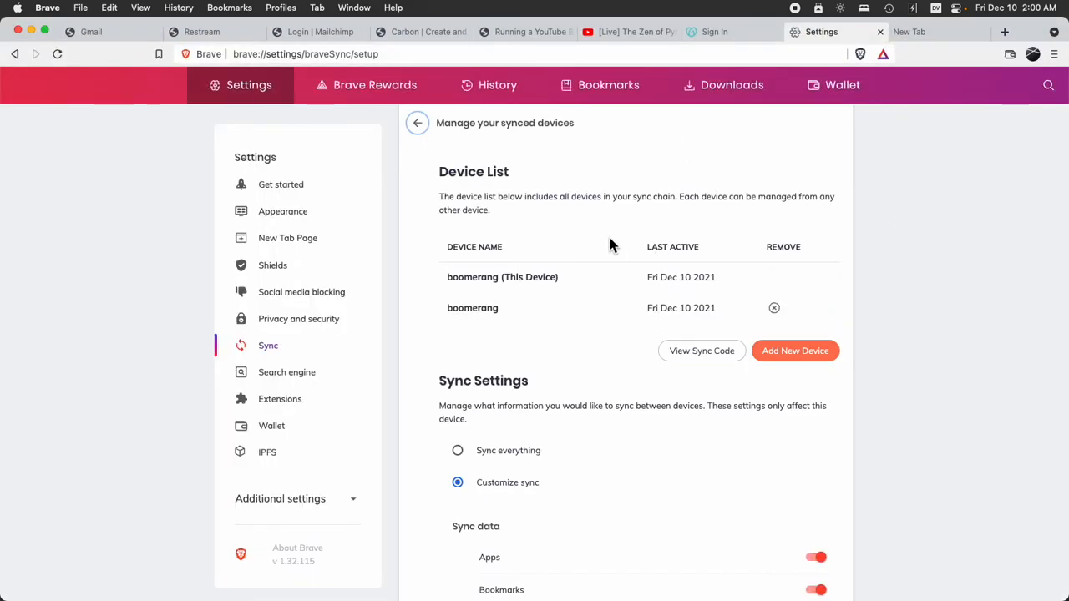
{"action": "mouse_move", "coordinate": [655, 196]}
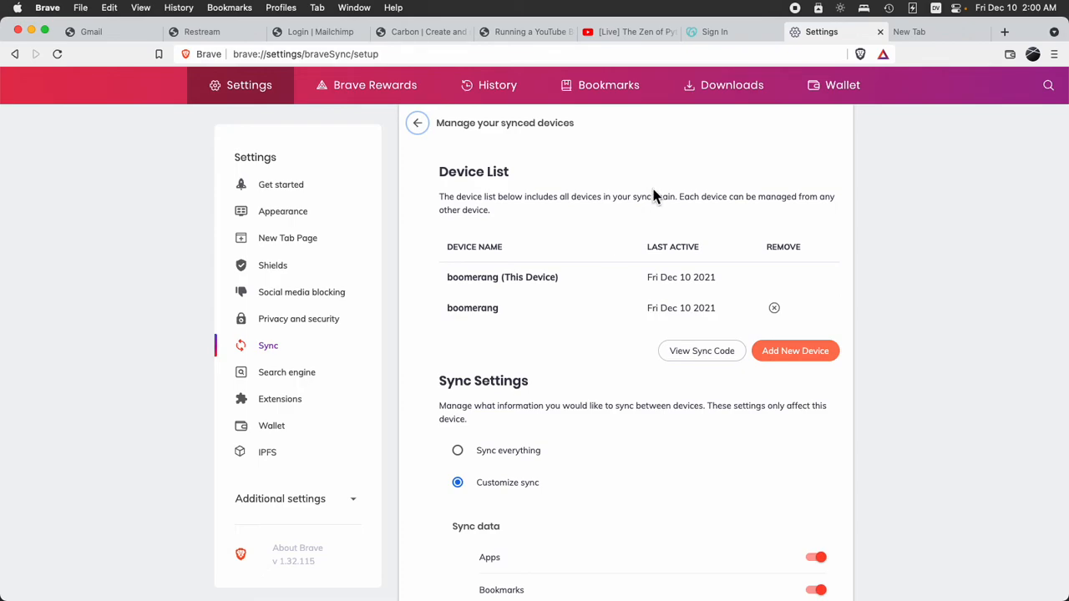
{"action": "scroll", "scroll_direction": "down", "scroll_amount": 3}
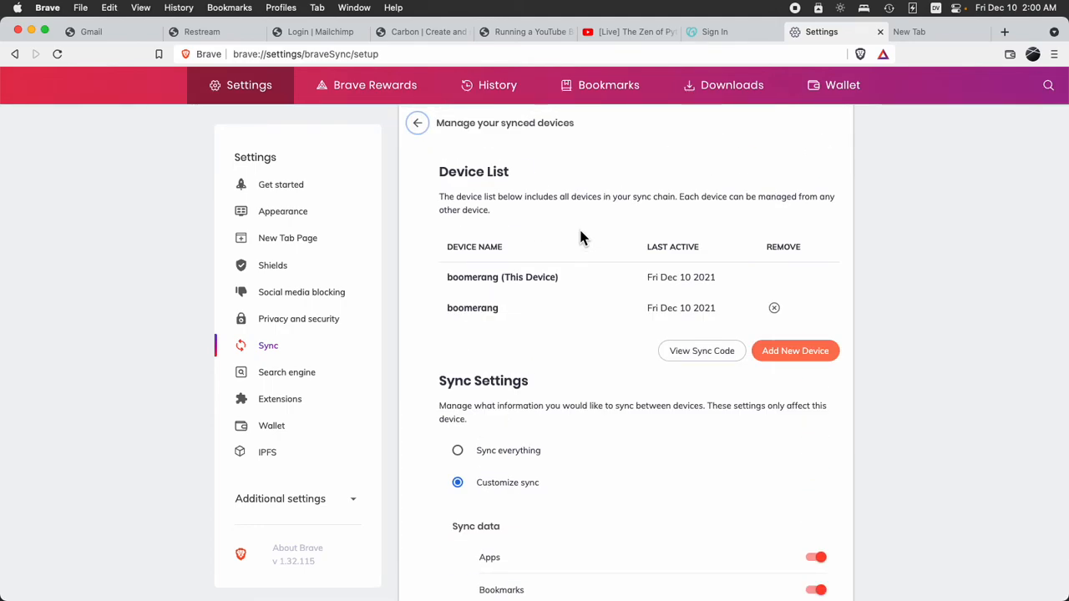
{"action": "mouse_move", "coordinate": [363, 477]}
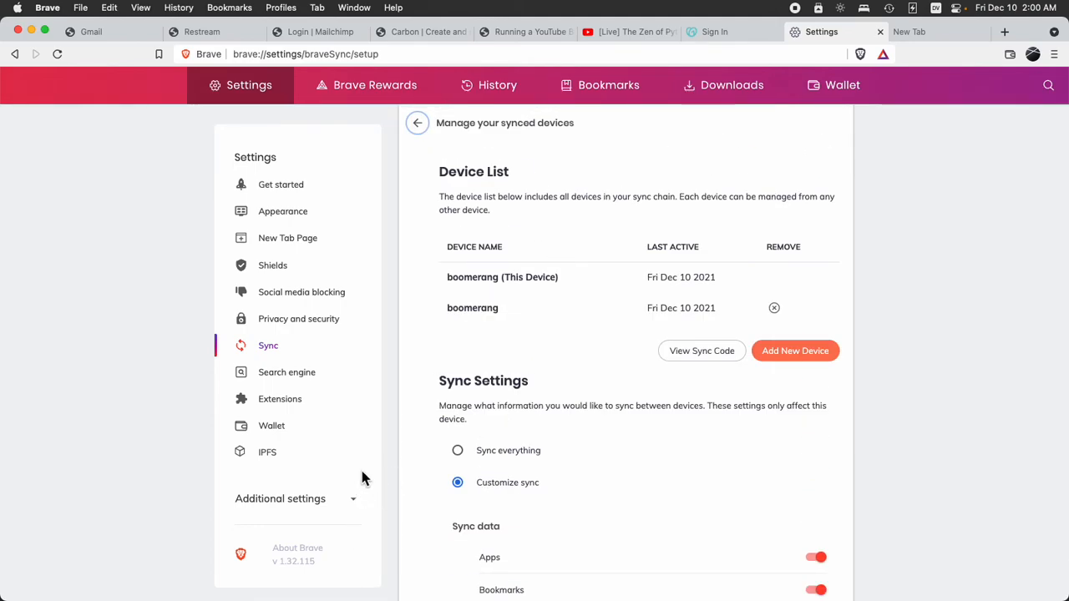